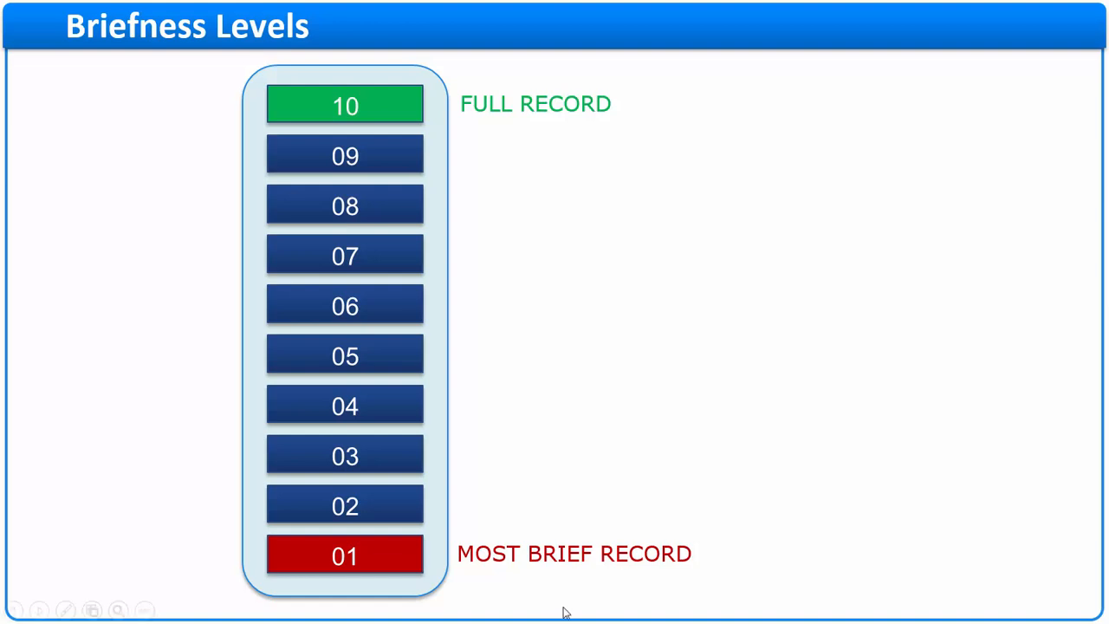
{"action": "mouse_move", "coordinate": [510, 136]}
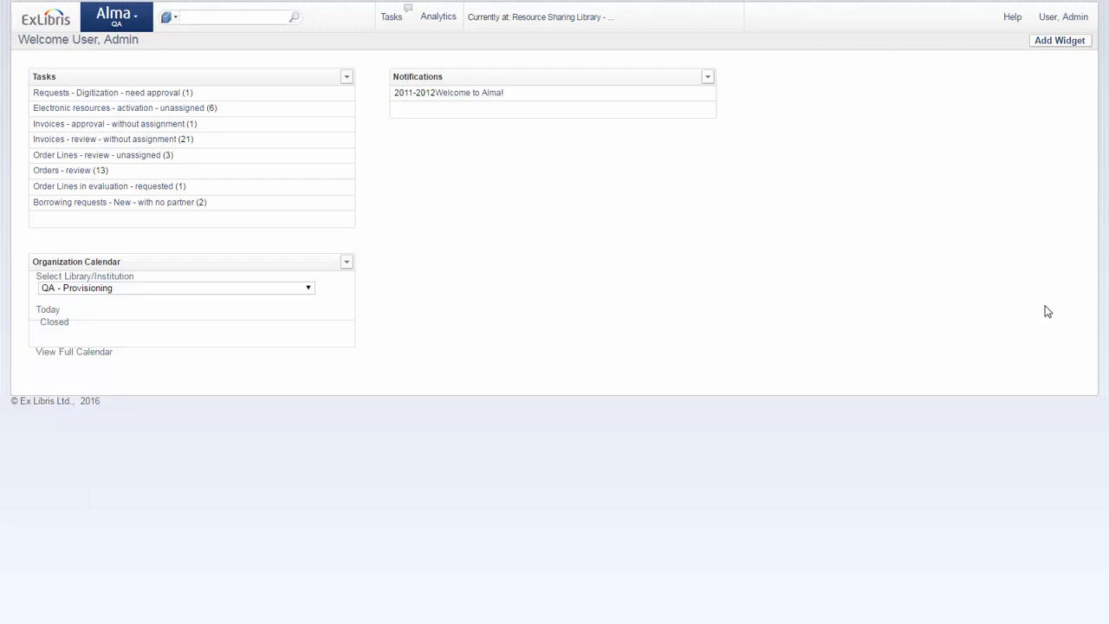
Step: Launch the Metadata Editor from the main Alma menu
{"action": "left_click", "coordinate": [113, 17]}
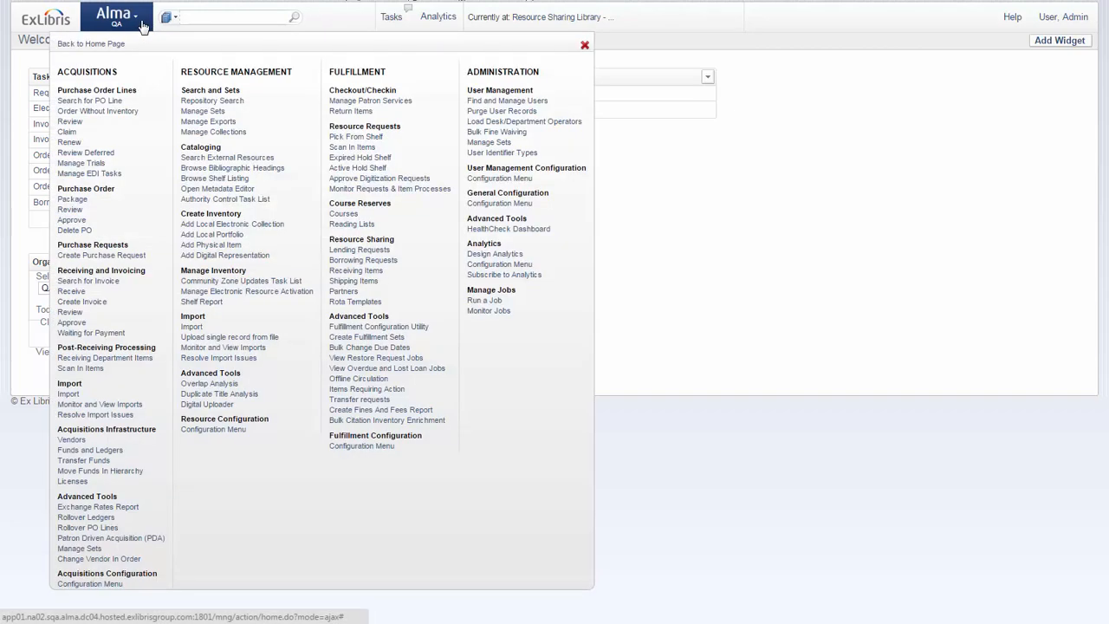
{"action": "left_click", "coordinate": [216, 188]}
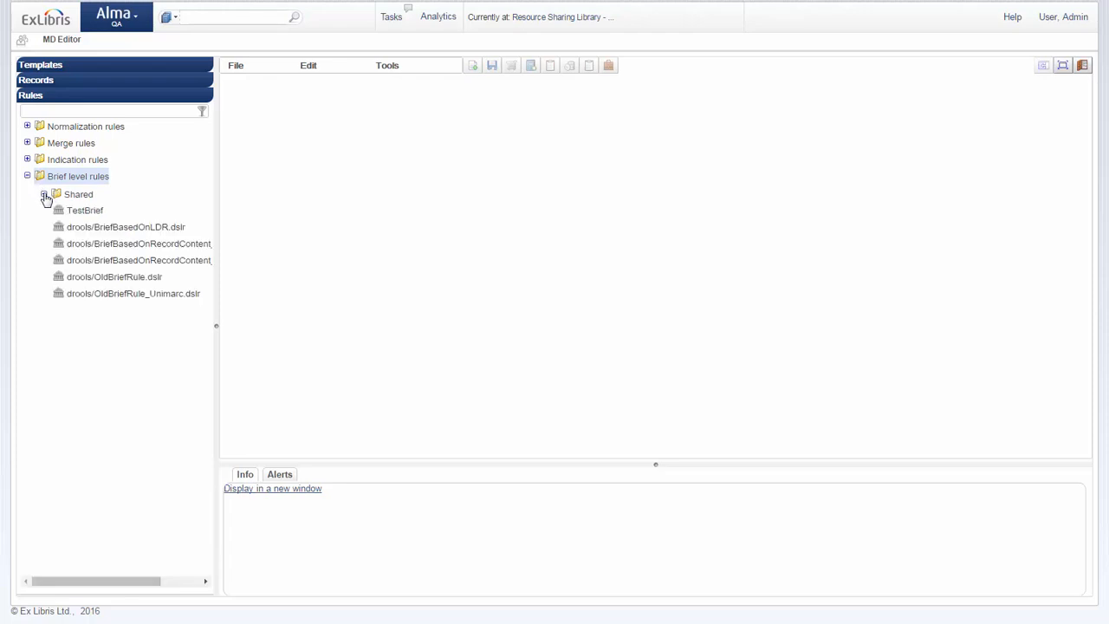
Step: Edit drools/BriefBasedOnRecordContent_Marc21.dslr and inspect its default brief level 10 statement
{"action": "left_click", "coordinate": [45, 195]}
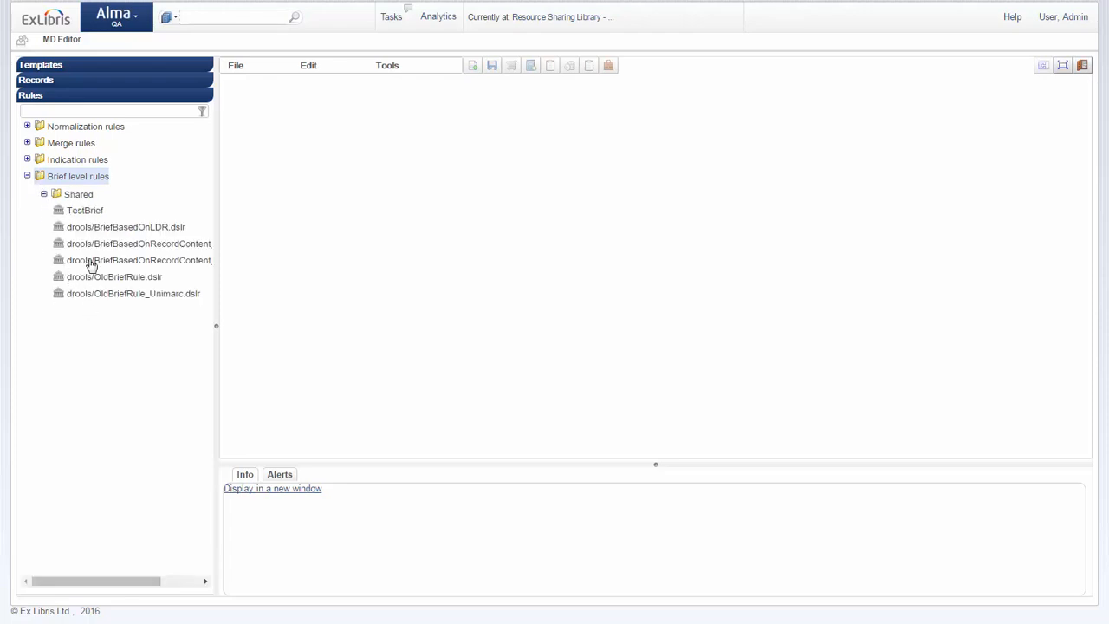
{"action": "right_click", "coordinate": [139, 243]}
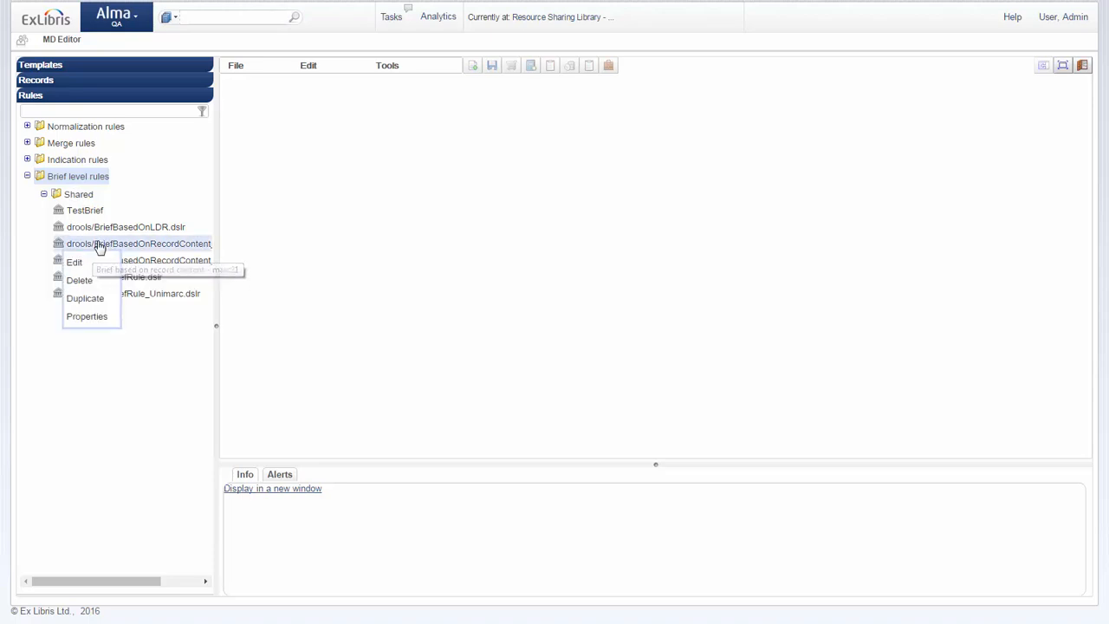
{"action": "left_click", "coordinate": [73, 262]}
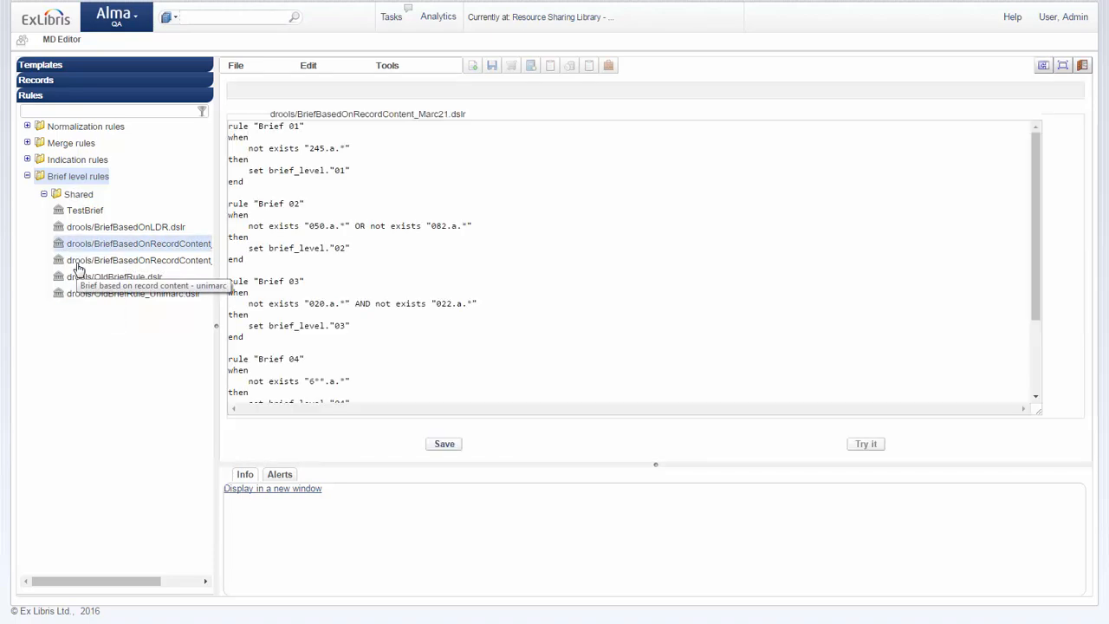
{"action": "mouse_move", "coordinate": [629, 281]}
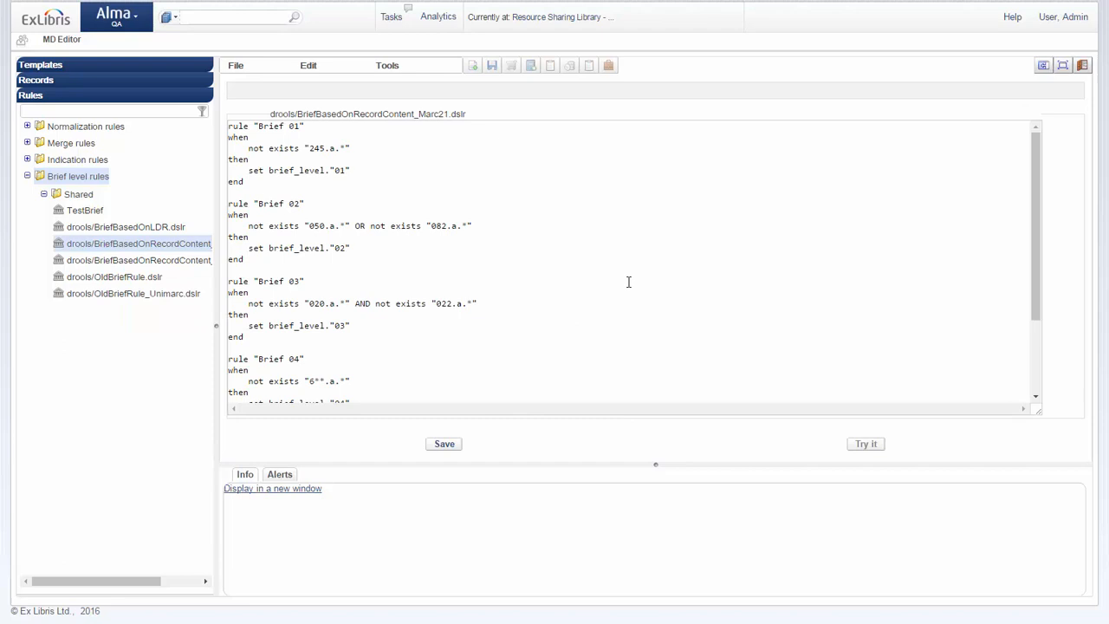
{"action": "mouse_move", "coordinate": [340, 153]}
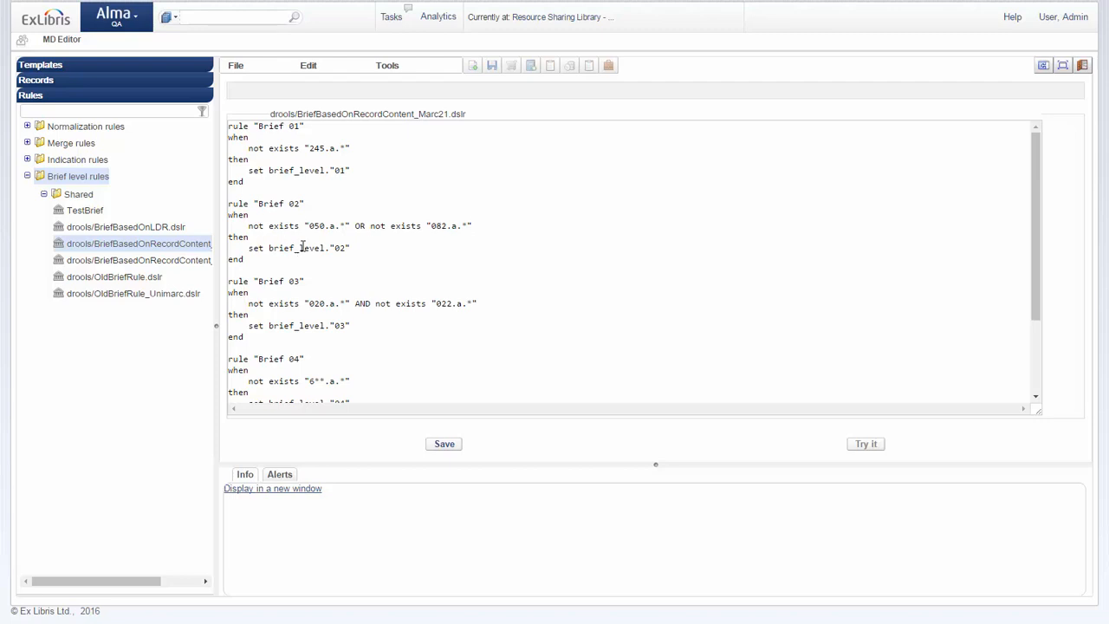
{"action": "scroll", "scroll_direction": "down", "scroll_amount": 3}
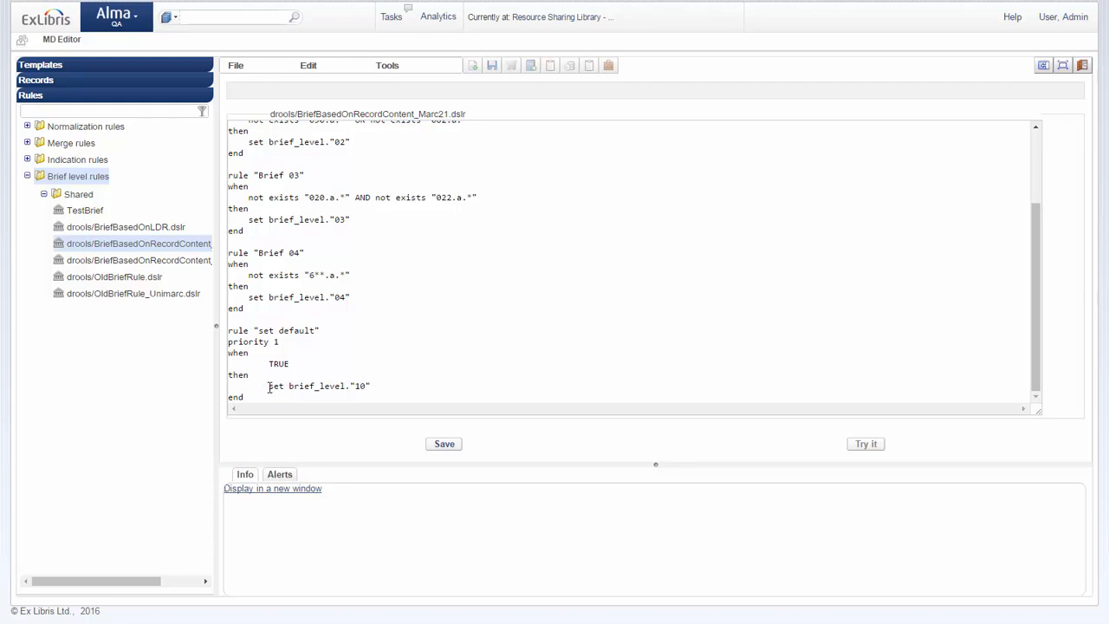
{"action": "double_click", "coordinate": [318, 385]}
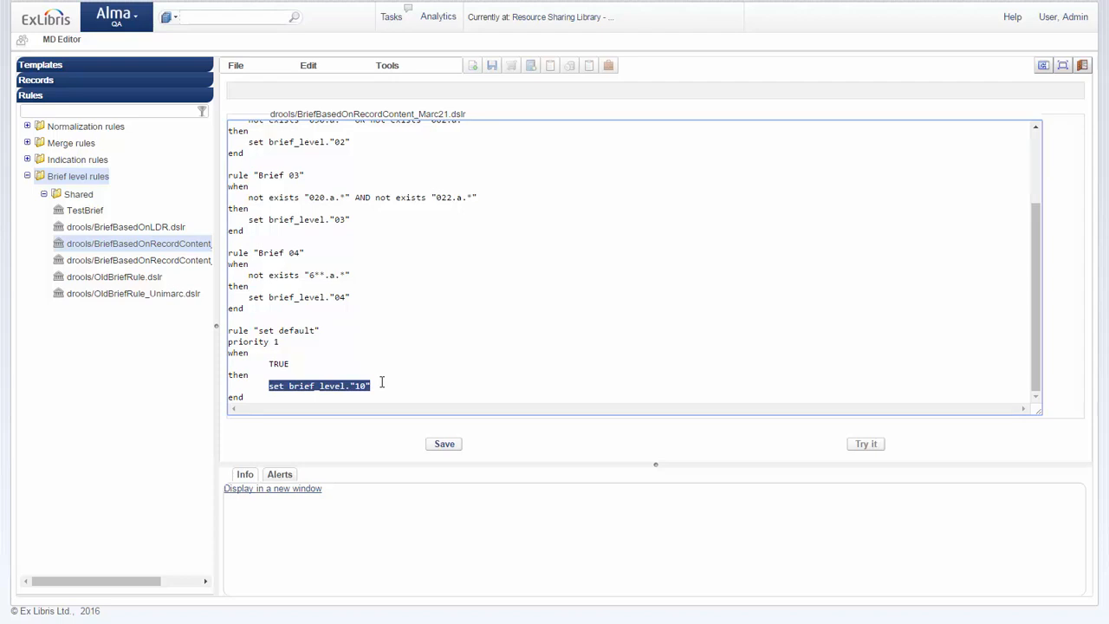
{"action": "left_click", "coordinate": [278, 397]}
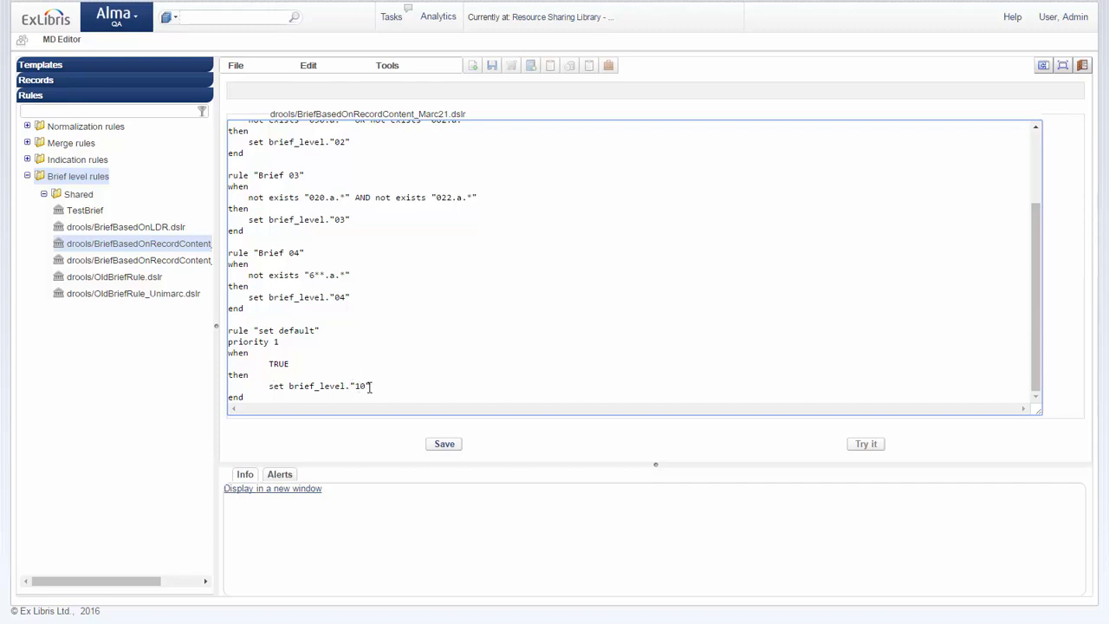
{"action": "scroll", "scroll_direction": "up", "scroll_amount": 3}
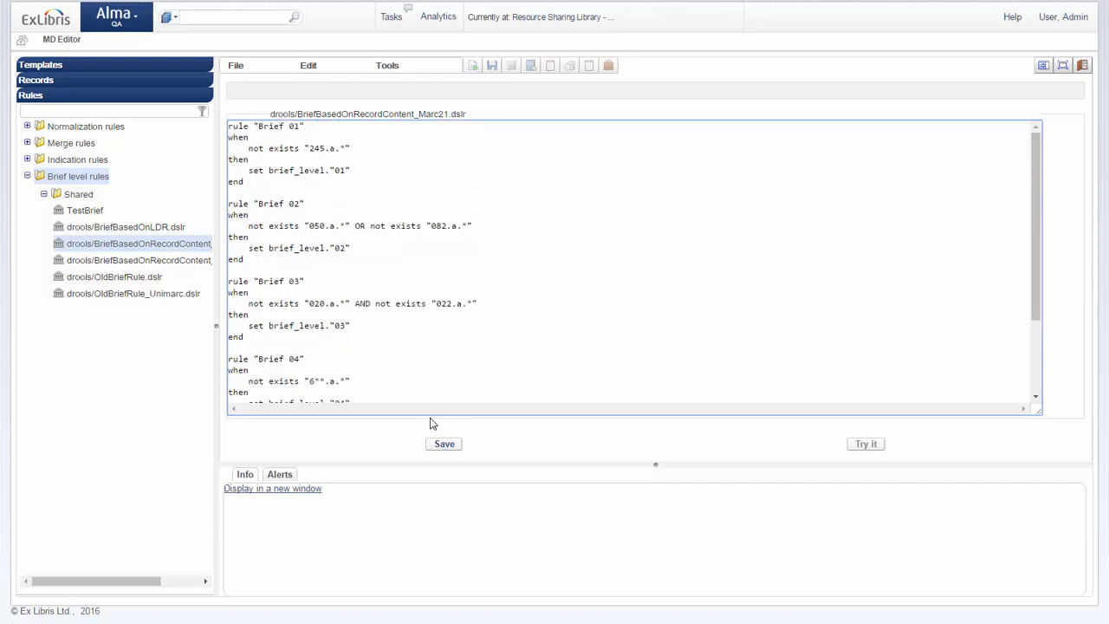
Step: Save the current rule, then create an enabled rule named 'New Brief Rule'
{"action": "left_click", "coordinate": [444, 444]}
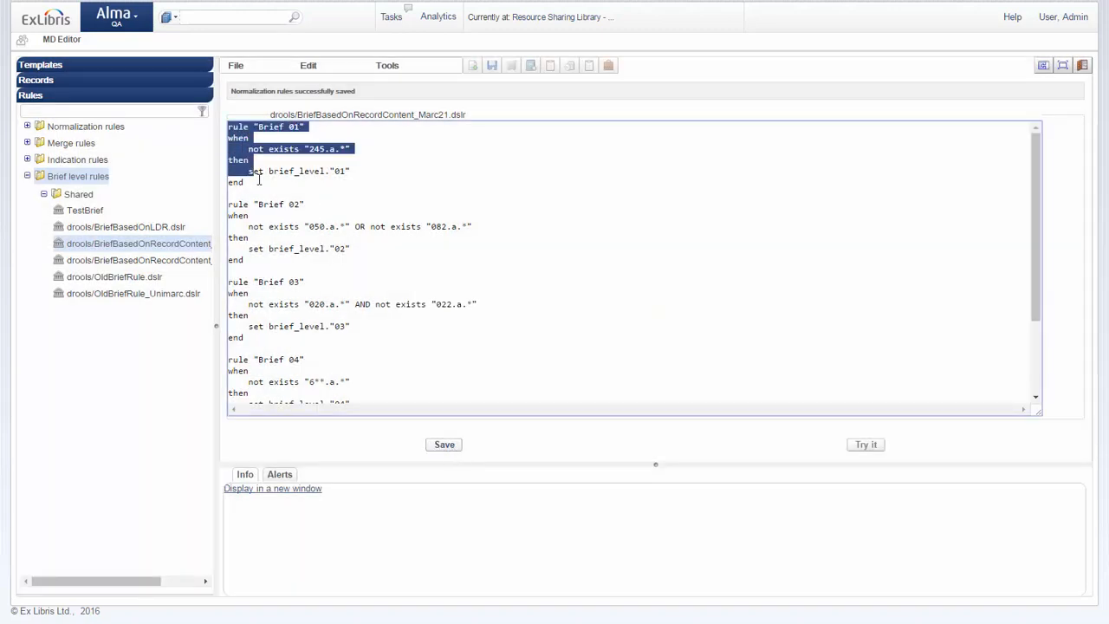
{"action": "left_click", "coordinate": [235, 65]}
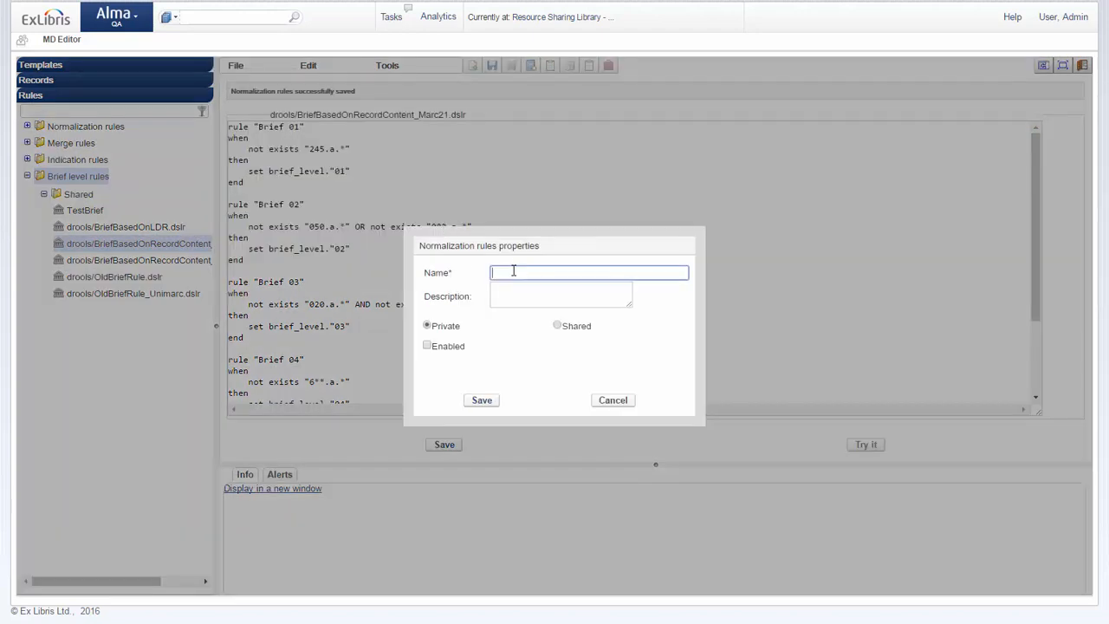
{"action": "type", "text": "N"}
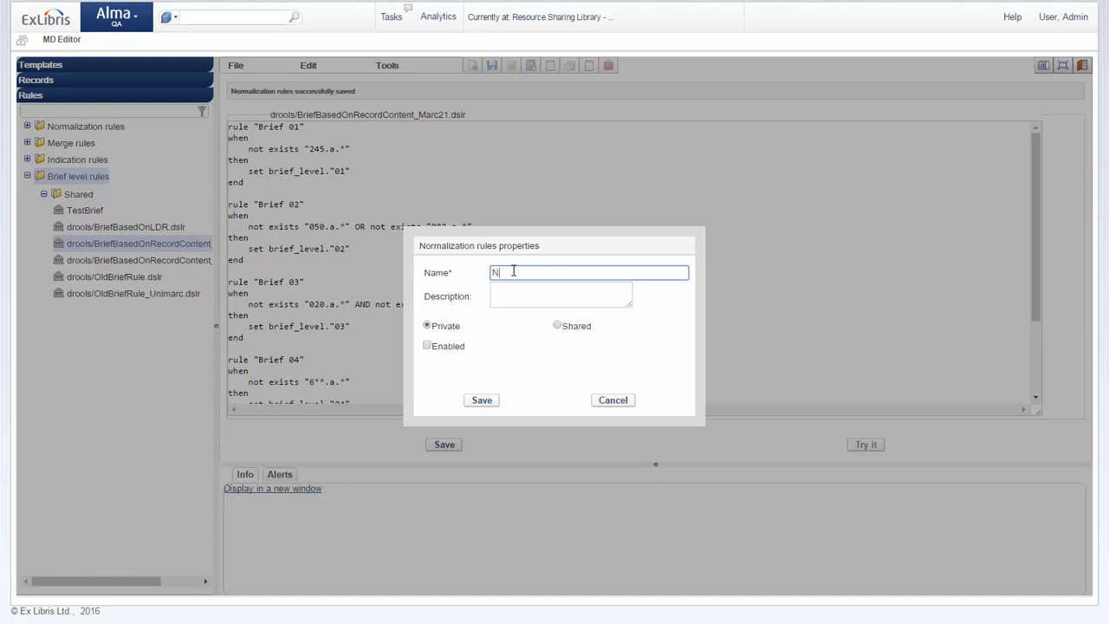
{"action": "type", "text": "New Brief Rule"}
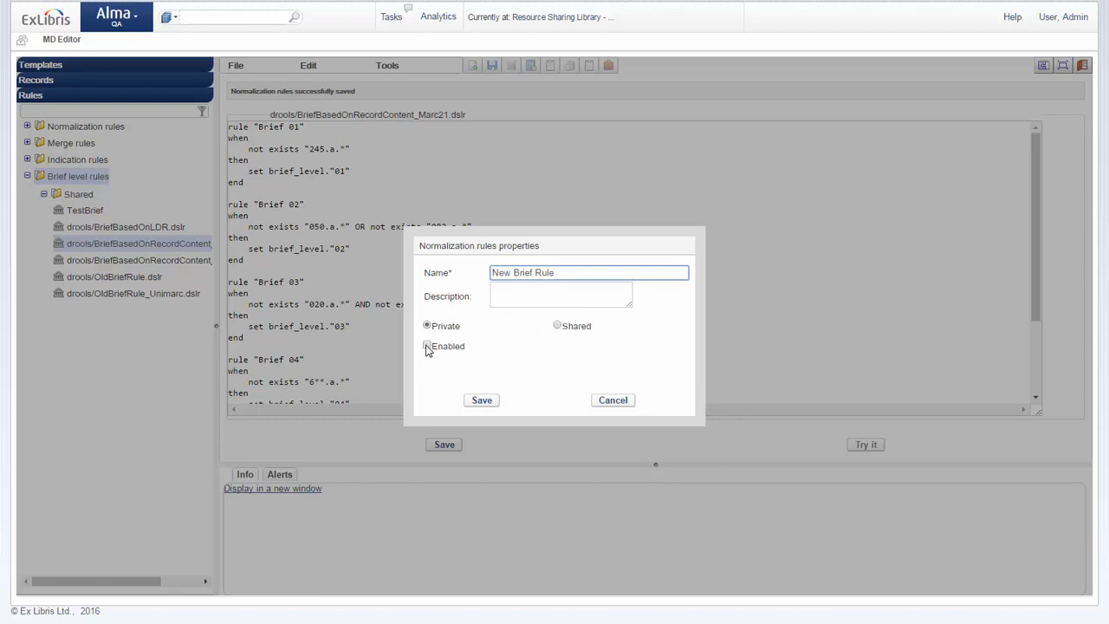
{"action": "left_click", "coordinate": [427, 346]}
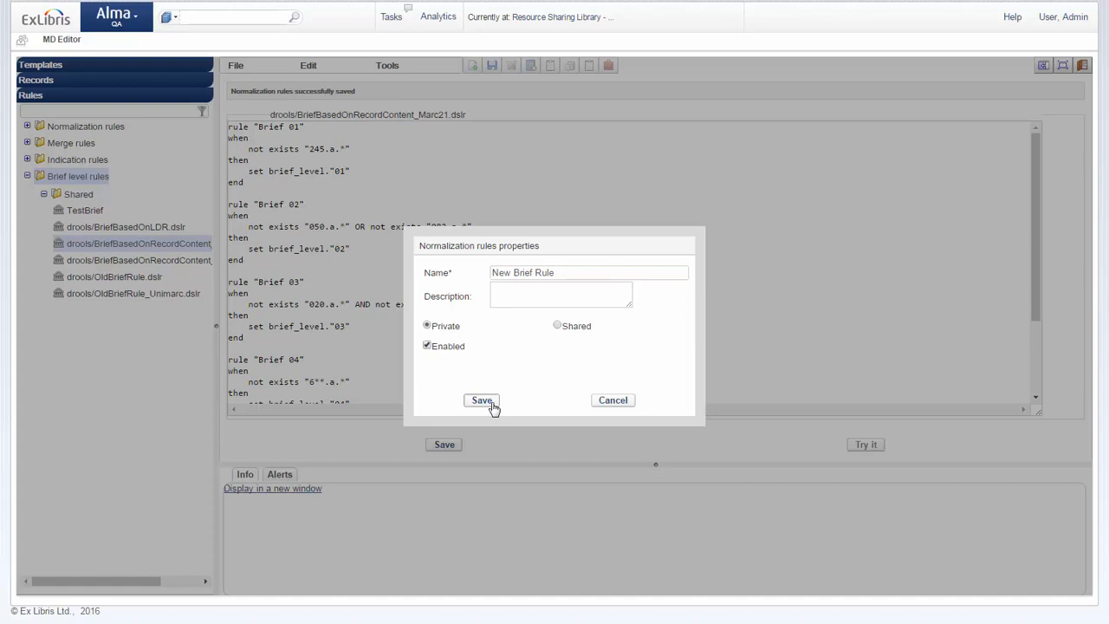
{"action": "left_click", "coordinate": [482, 401]}
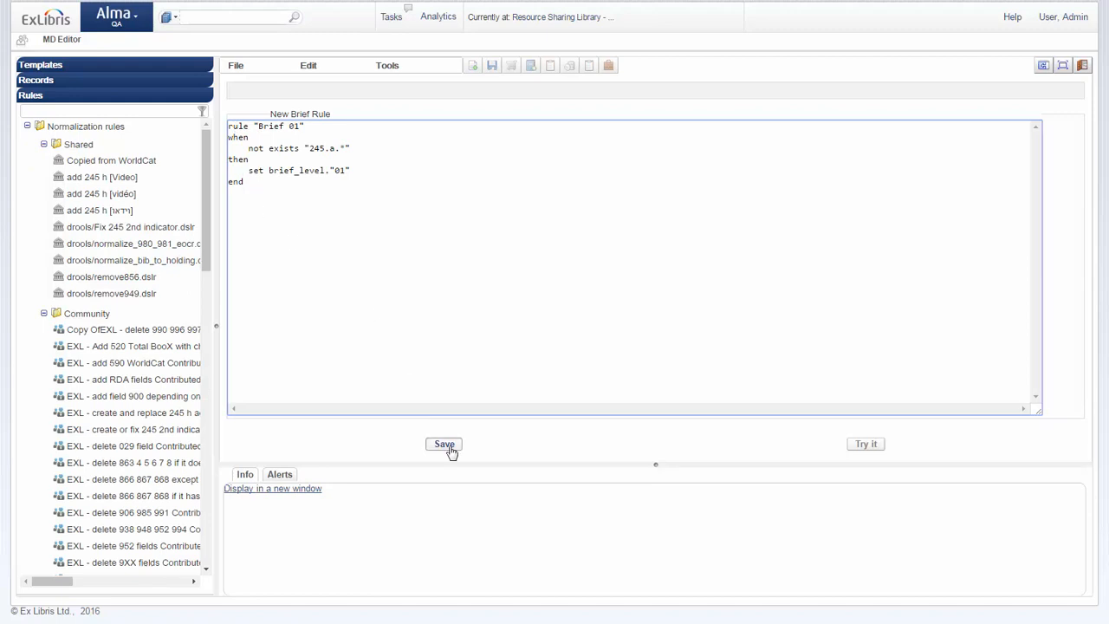
Step: Save New Brief Rule and open the 'Re-reading Harry Potter' MARC21 record
{"action": "left_click", "coordinate": [444, 443]}
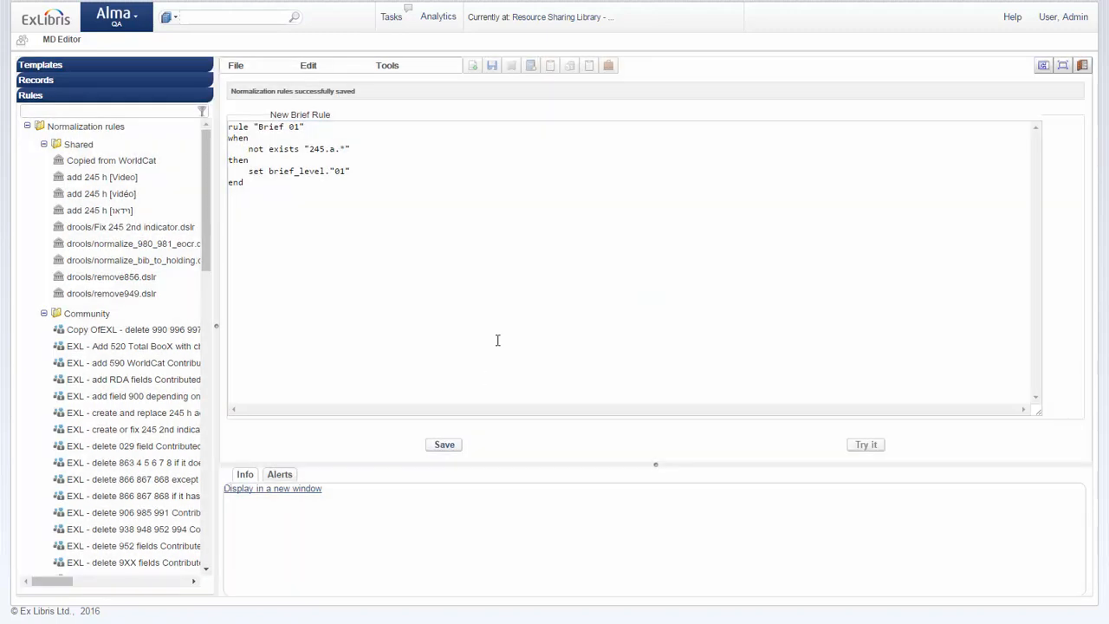
{"action": "mouse_move", "coordinate": [502, 196]}
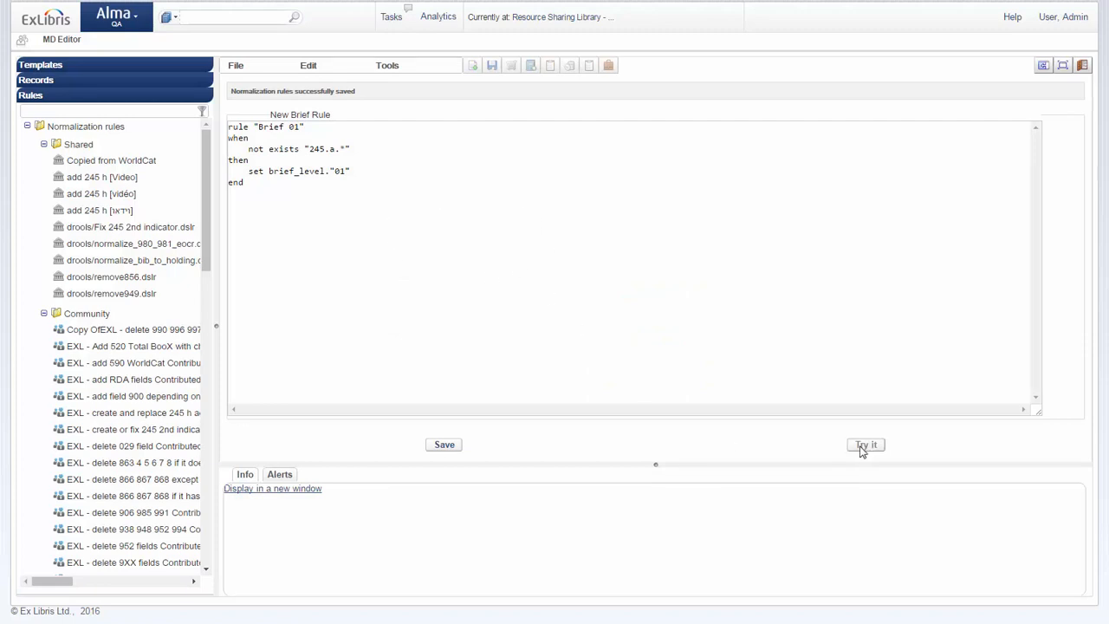
{"action": "mouse_move", "coordinate": [823, 440]}
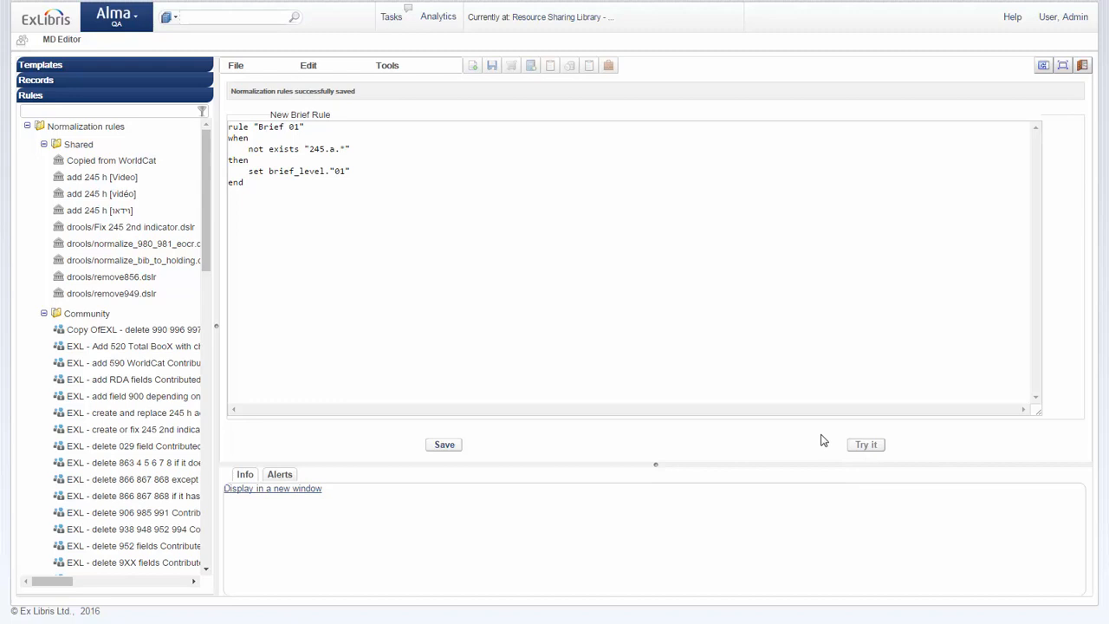
{"action": "left_click", "coordinate": [37, 80]}
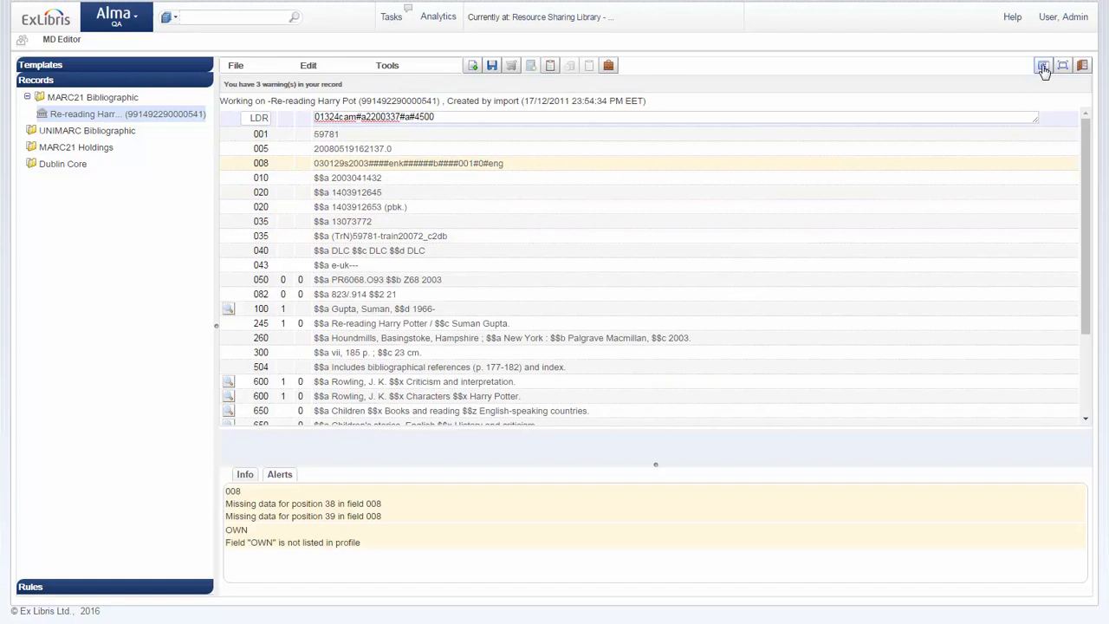
Step: Split the view and open drools/BriefBasedOnRecordContent_Marc21.dslr beside the Harry Potter record
{"action": "left_click", "coordinate": [1044, 65]}
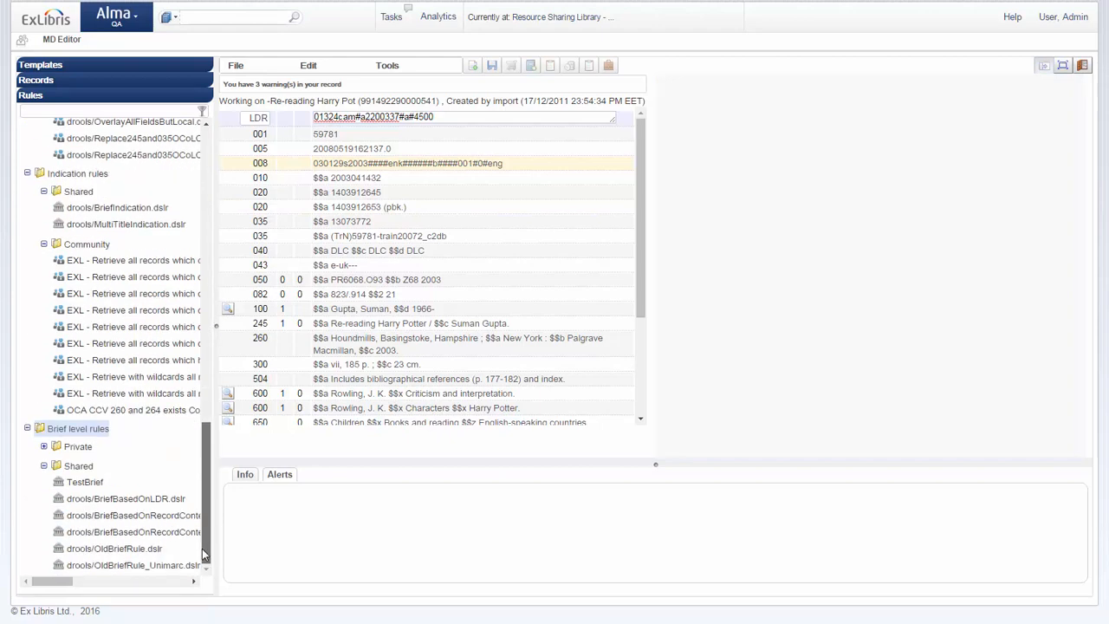
{"action": "left_click", "coordinate": [134, 515]}
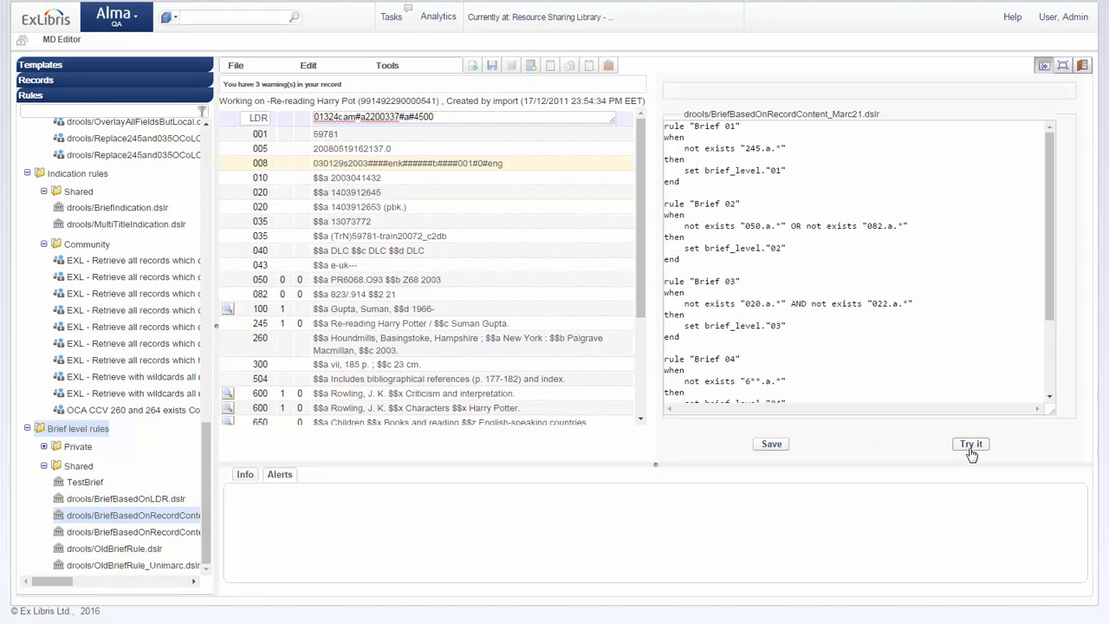
Step: Test the MARC21 brief level rule on the record and dismiss the Brief Level:10 result
{"action": "left_click", "coordinate": [971, 444]}
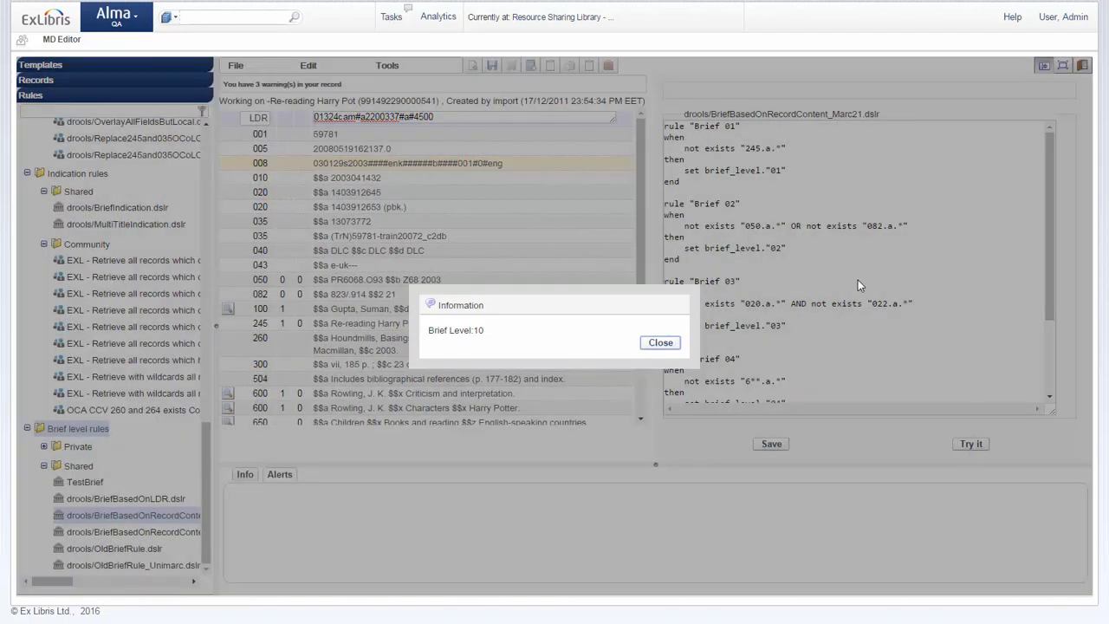
{"action": "mouse_move", "coordinate": [507, 299]}
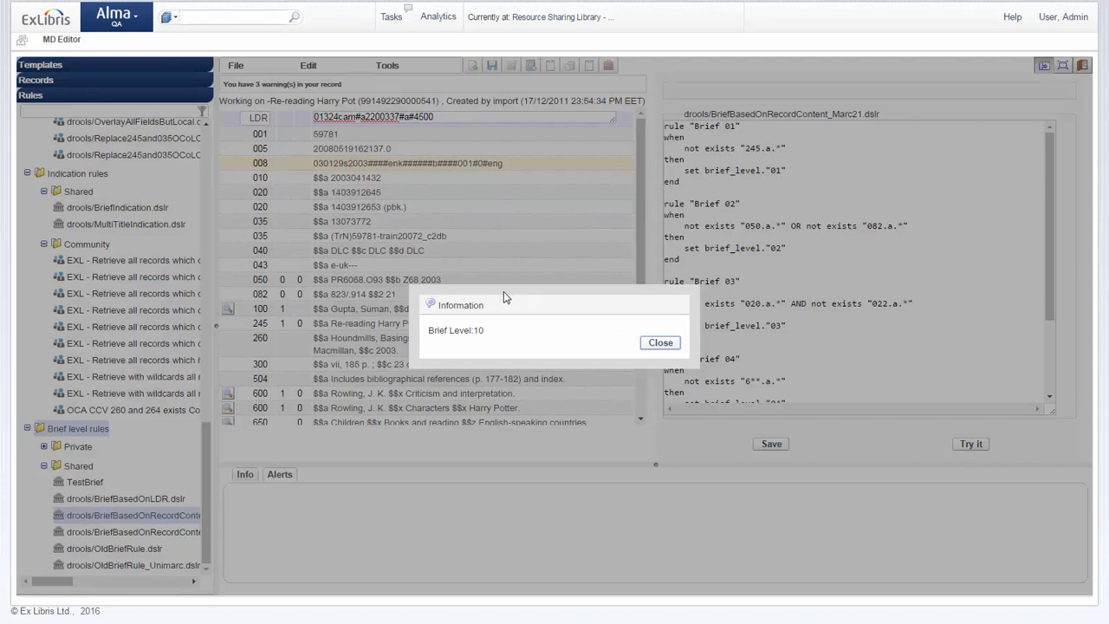
{"action": "mouse_move", "coordinate": [458, 345]}
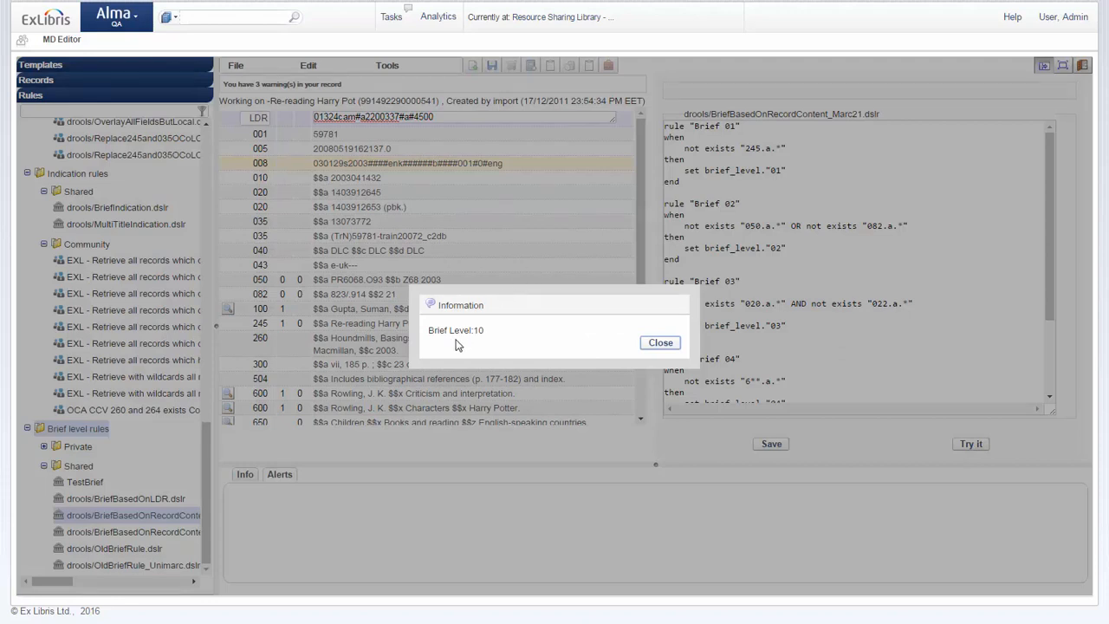
{"action": "mouse_move", "coordinate": [547, 342]}
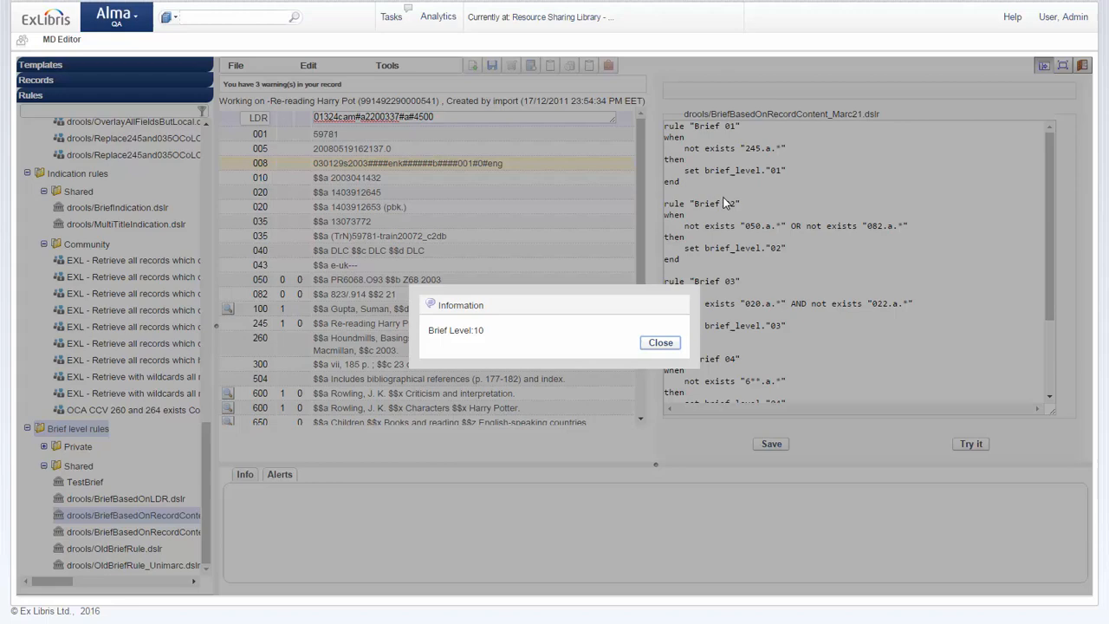
{"action": "mouse_move", "coordinate": [761, 266]}
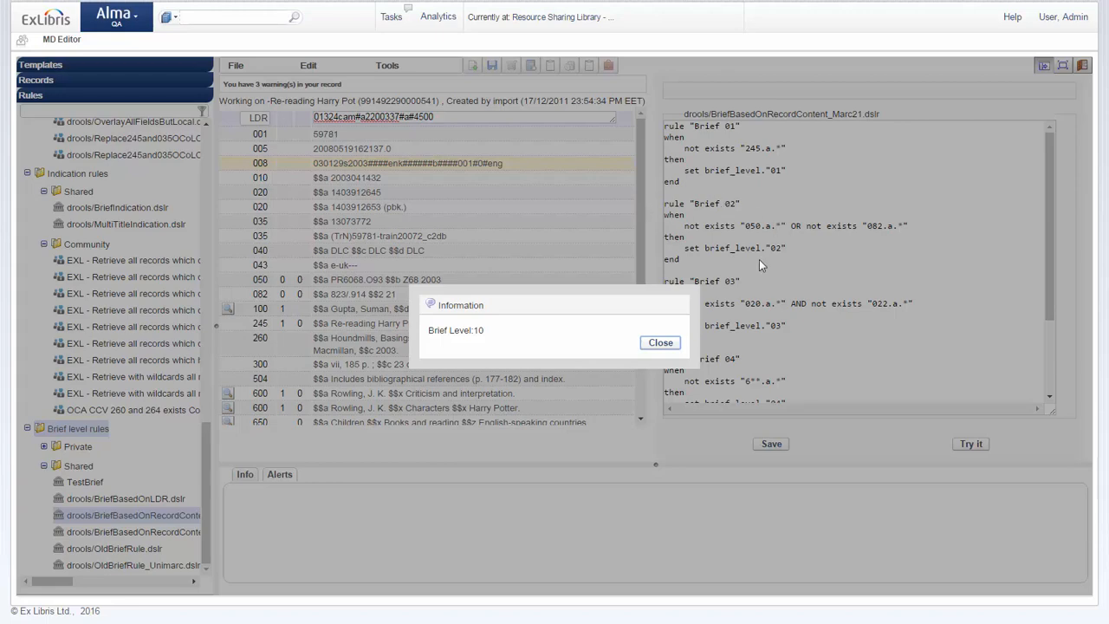
{"action": "left_click", "coordinate": [661, 342]}
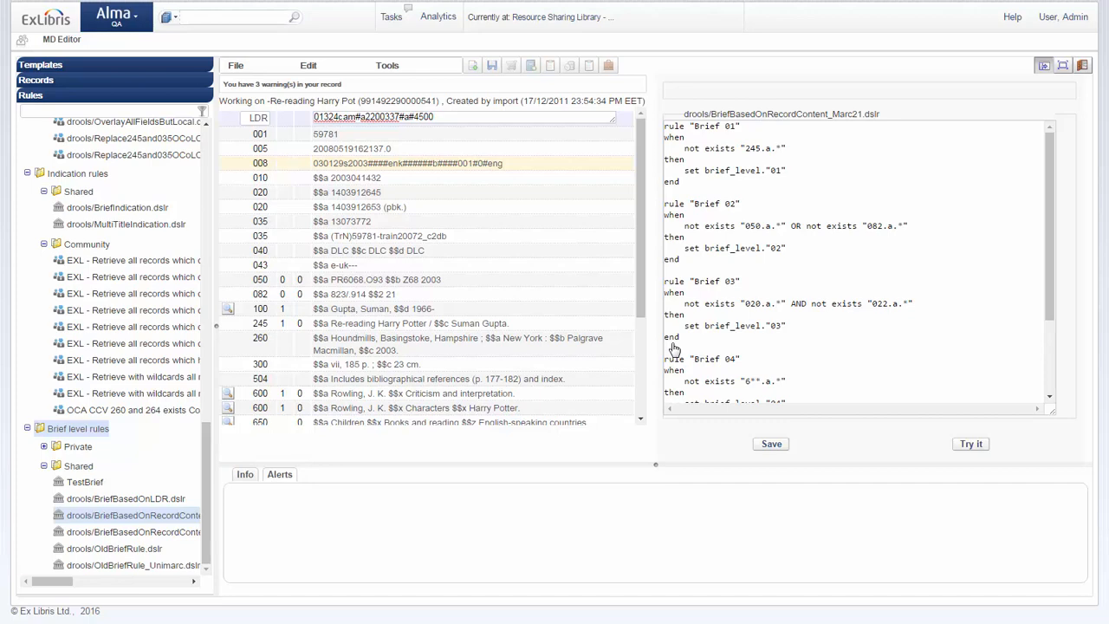
{"action": "mouse_move", "coordinate": [52, 7]}
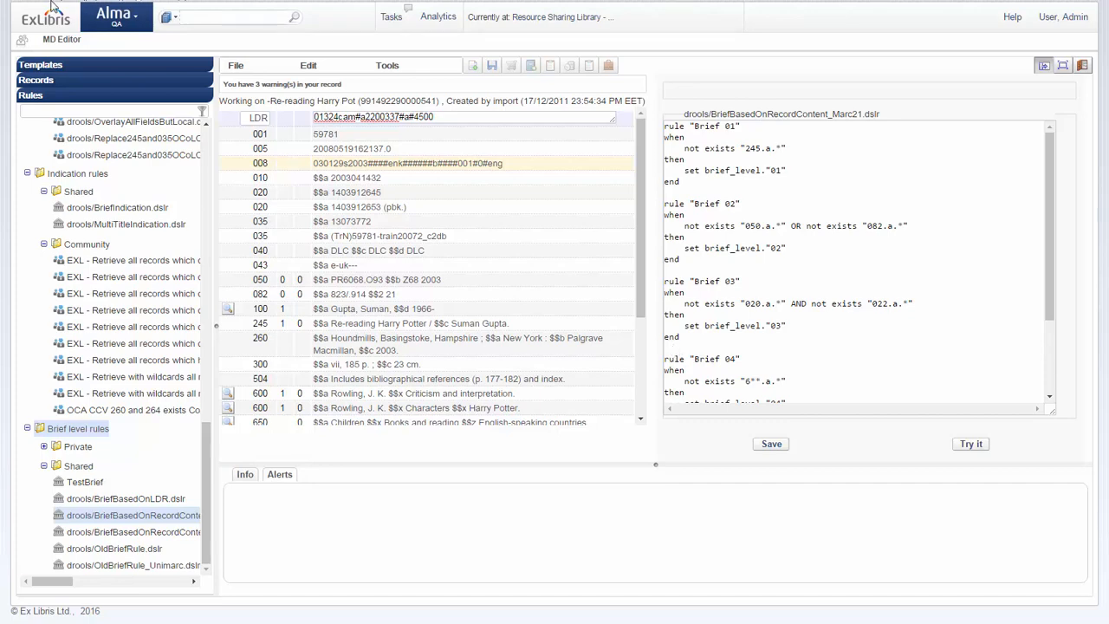
Step: Open the MARC21 Bibliographic profile via Resource Management Configuration > Metadata Configuration
{"action": "left_click", "coordinate": [115, 17]}
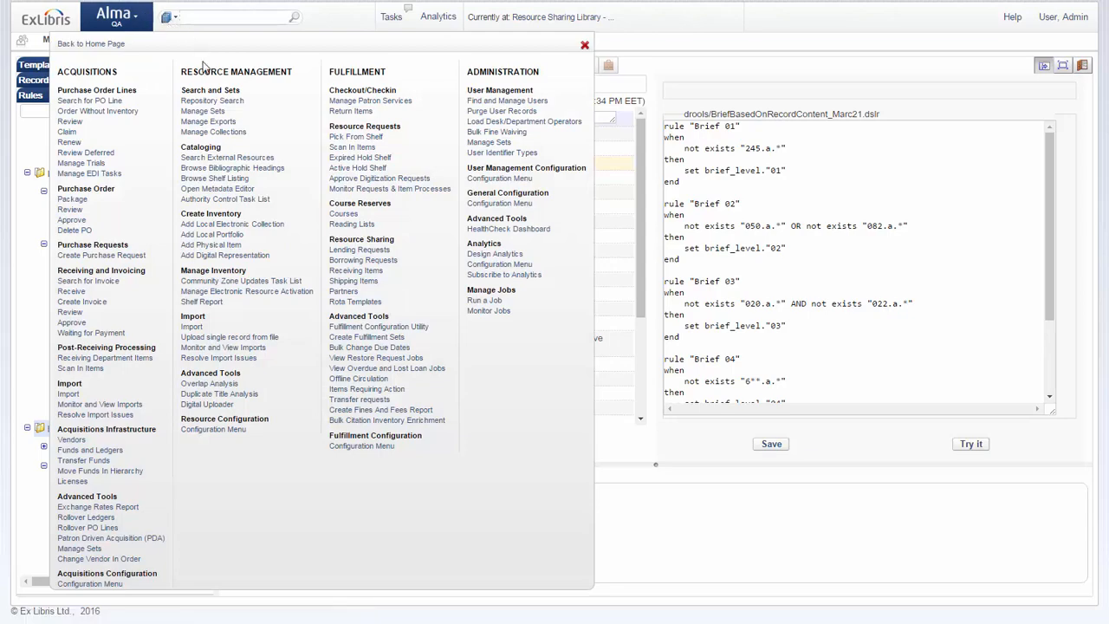
{"action": "left_click", "coordinate": [584, 45]}
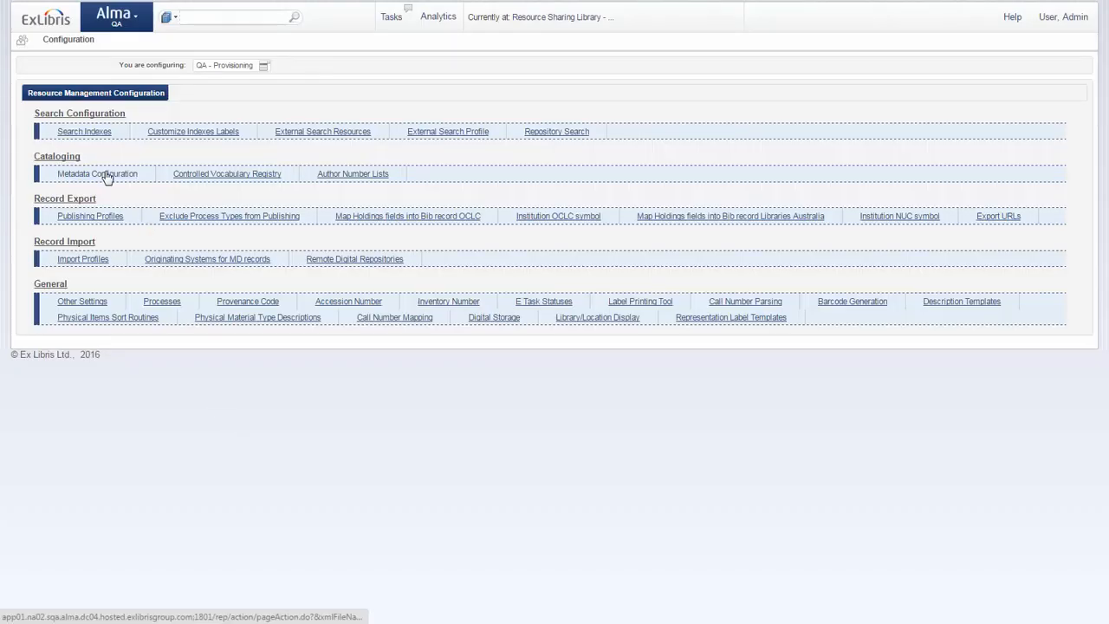
{"action": "left_click", "coordinate": [97, 173]}
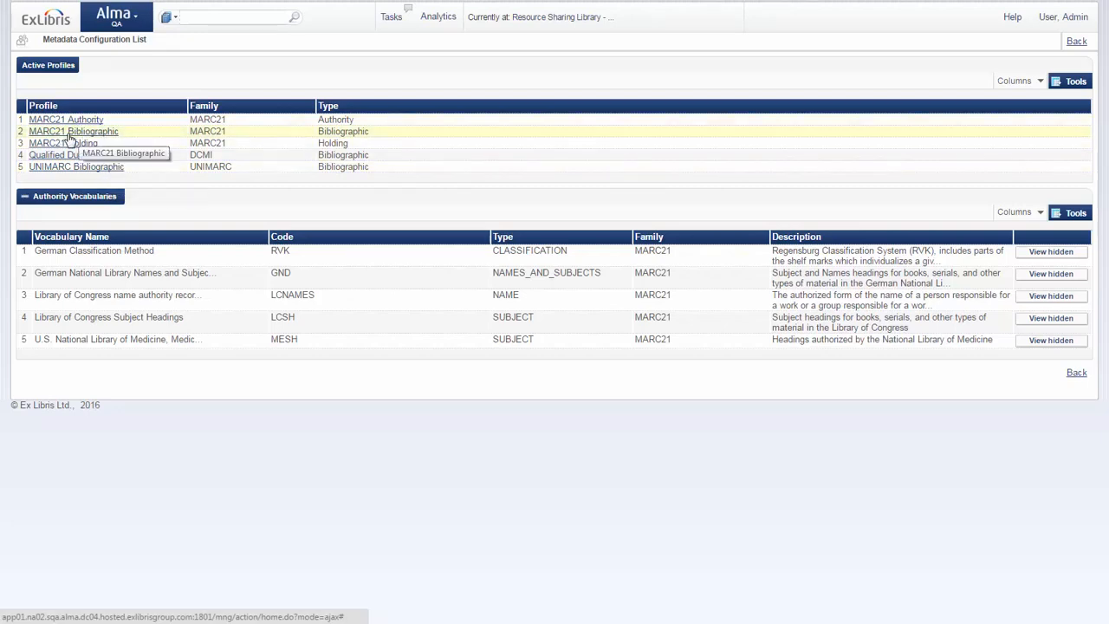
{"action": "mouse_move", "coordinate": [130, 136]}
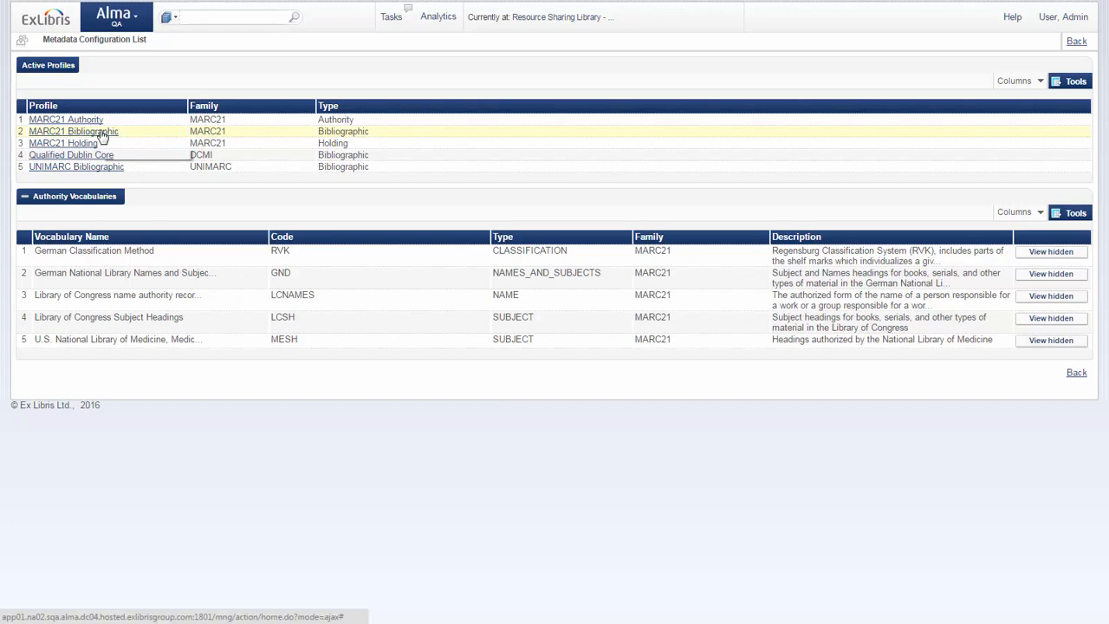
{"action": "left_click", "coordinate": [72, 131]}
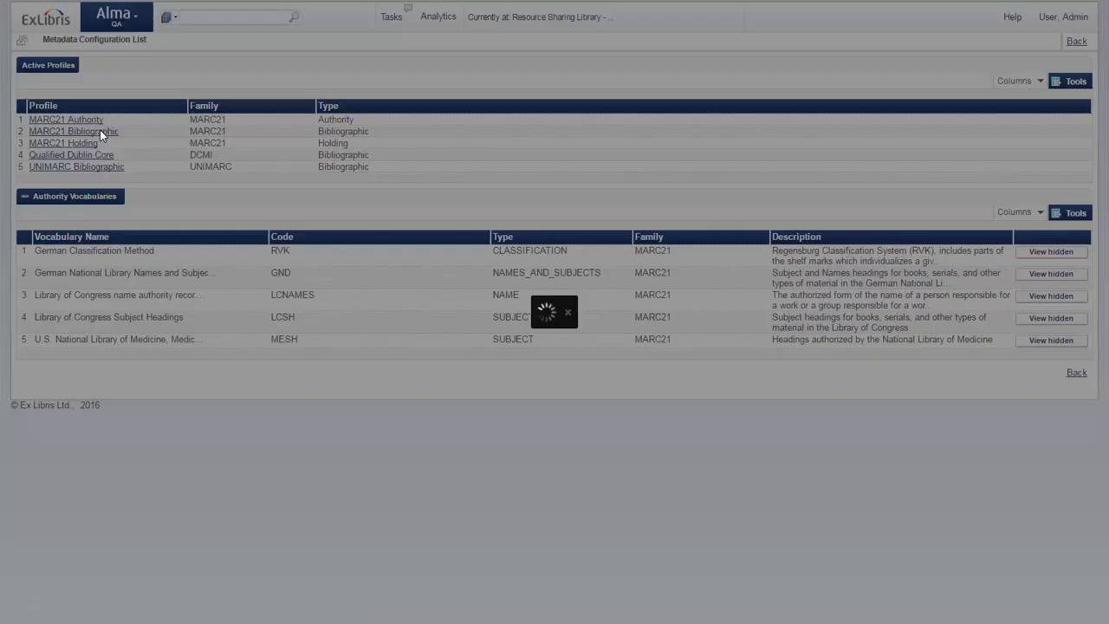
{"action": "left_click", "coordinate": [72, 131]}
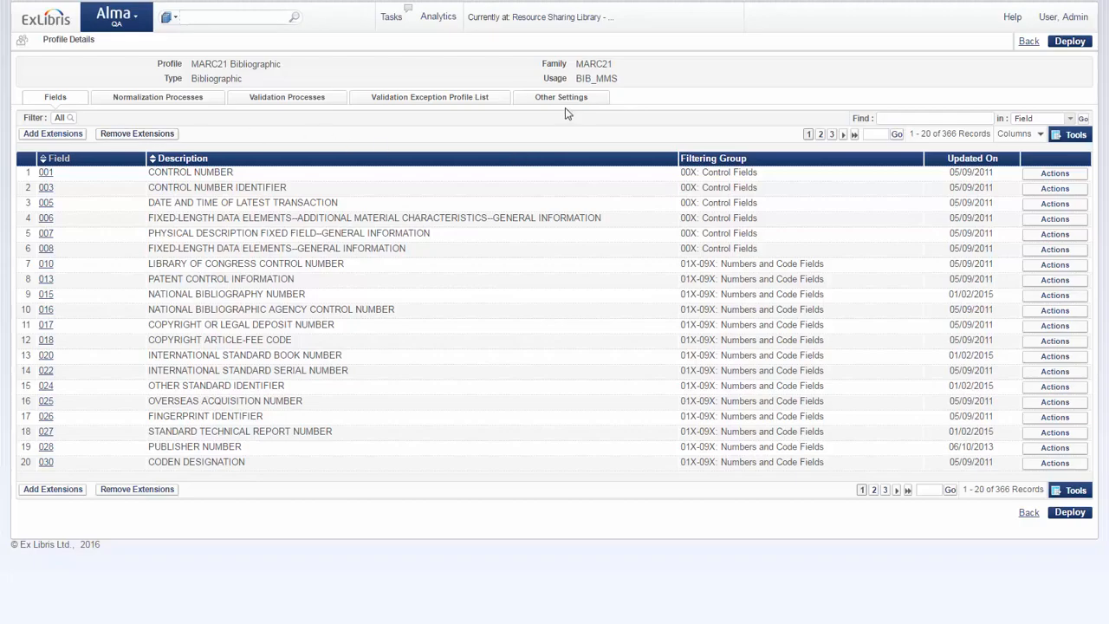
Step: Check the profile's Brief Level Rule under Other Settings, then return to the configuration list
{"action": "left_click", "coordinate": [561, 96]}
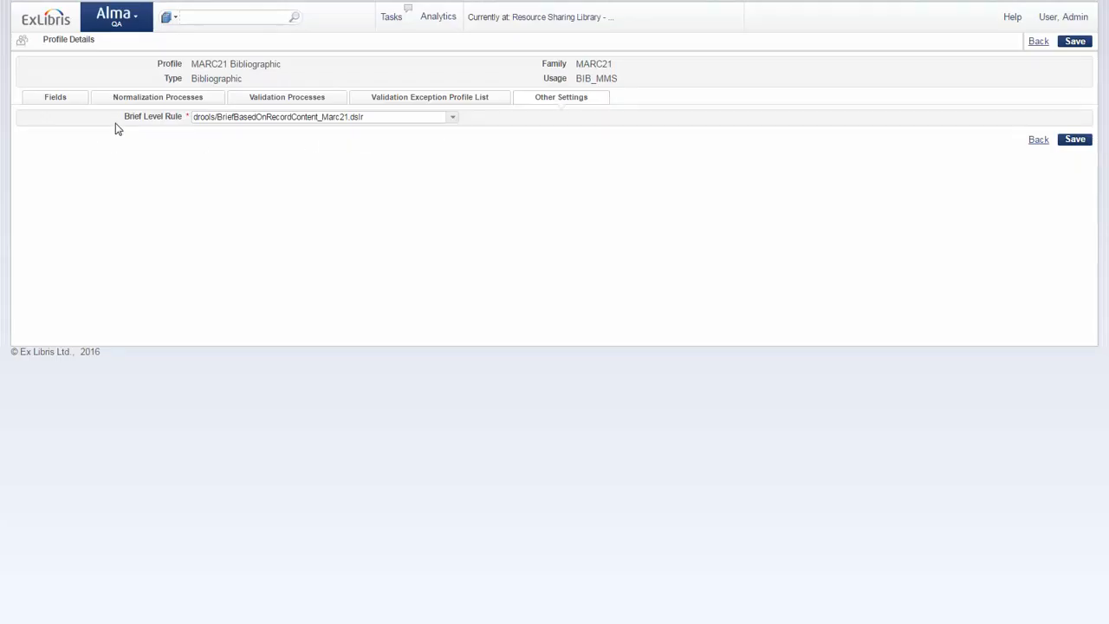
{"action": "left_click", "coordinate": [452, 117]}
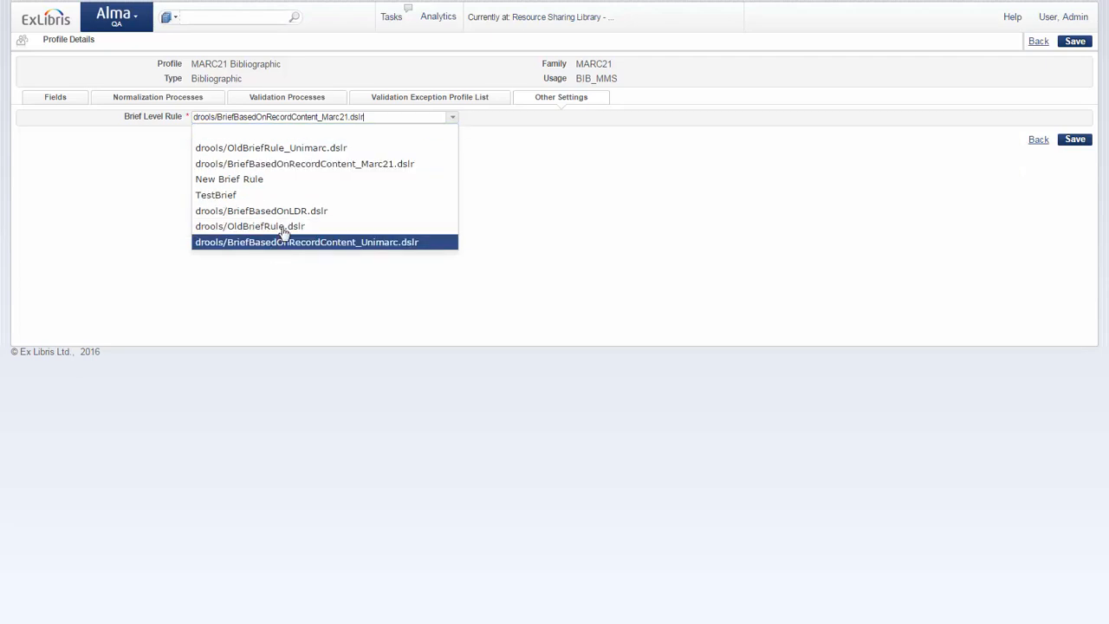
{"action": "mouse_move", "coordinate": [473, 129]}
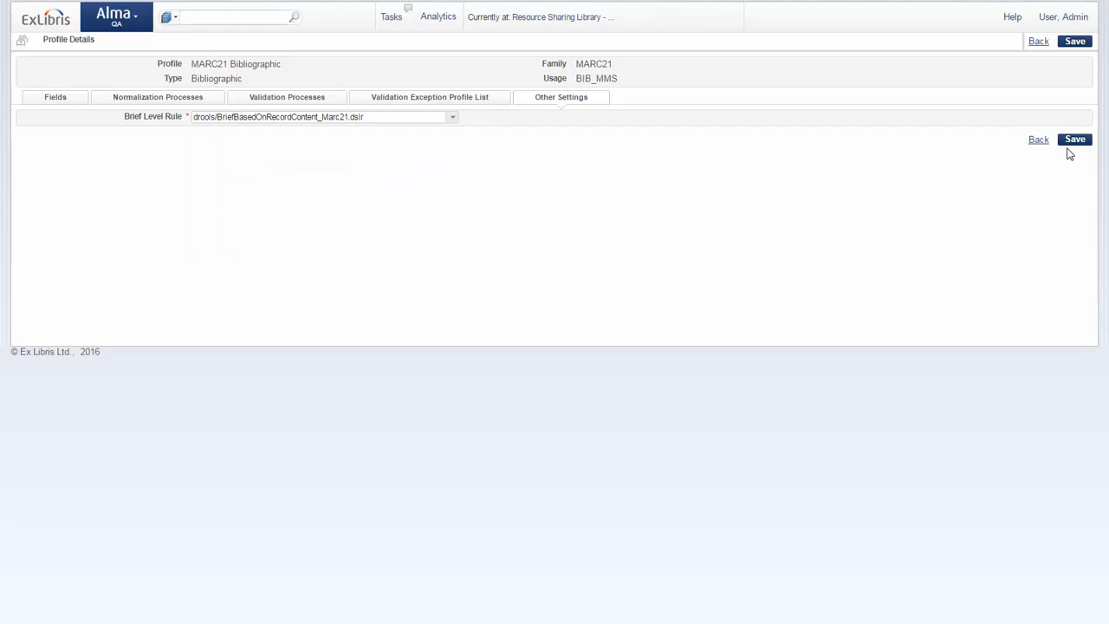
{"action": "mouse_move", "coordinate": [1038, 140]}
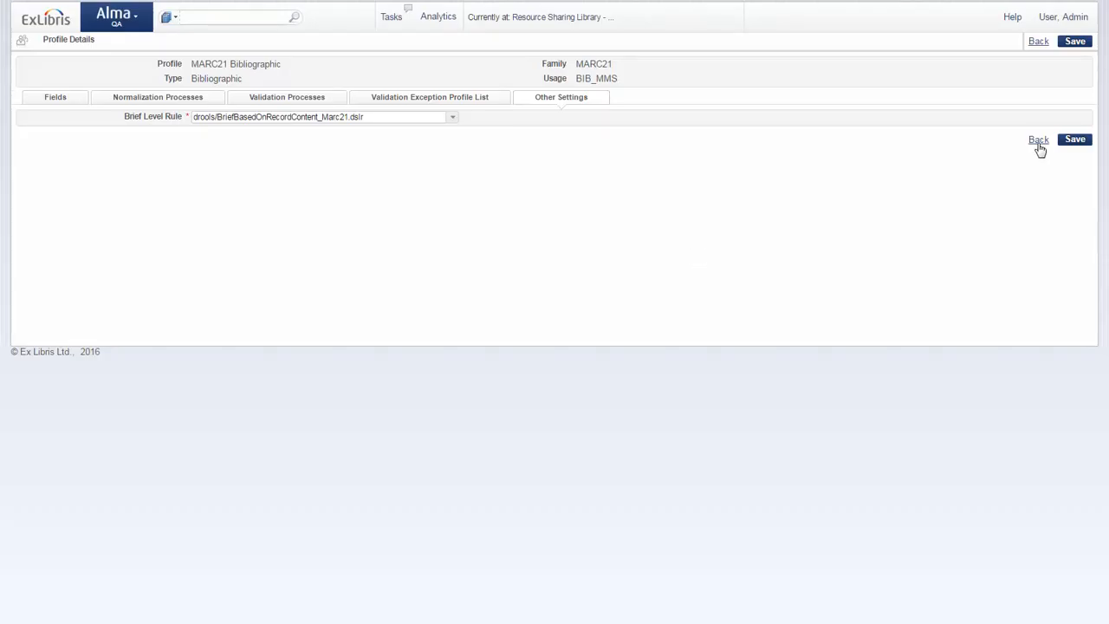
{"action": "left_click", "coordinate": [1038, 139]}
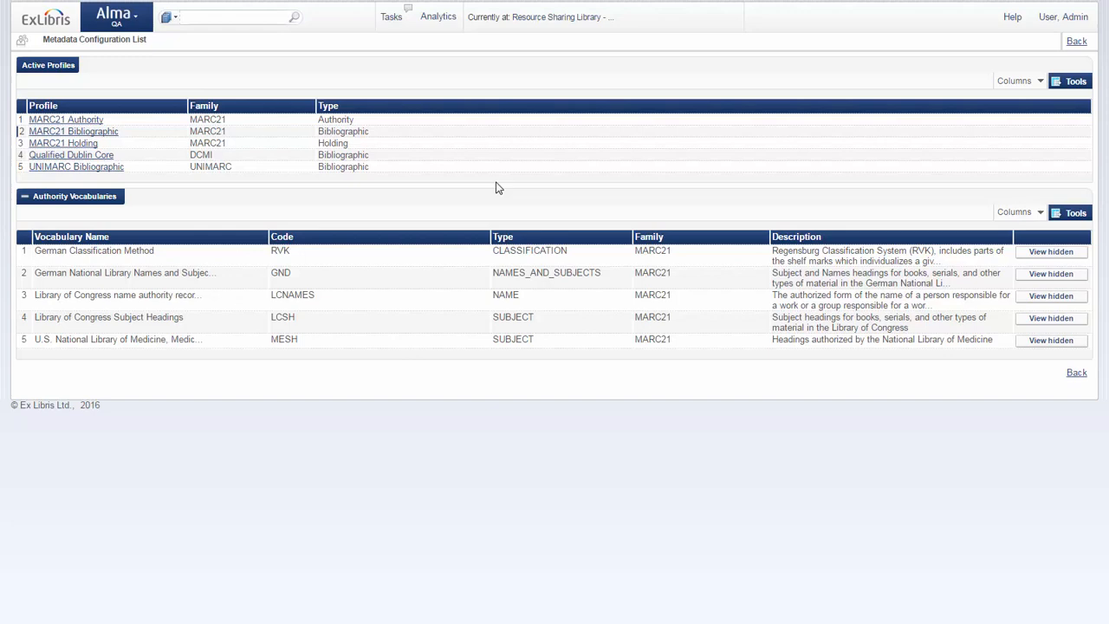
Step: Open Administration > Manage Jobs > Run a Job from the Alma menu
{"action": "left_click", "coordinate": [115, 17]}
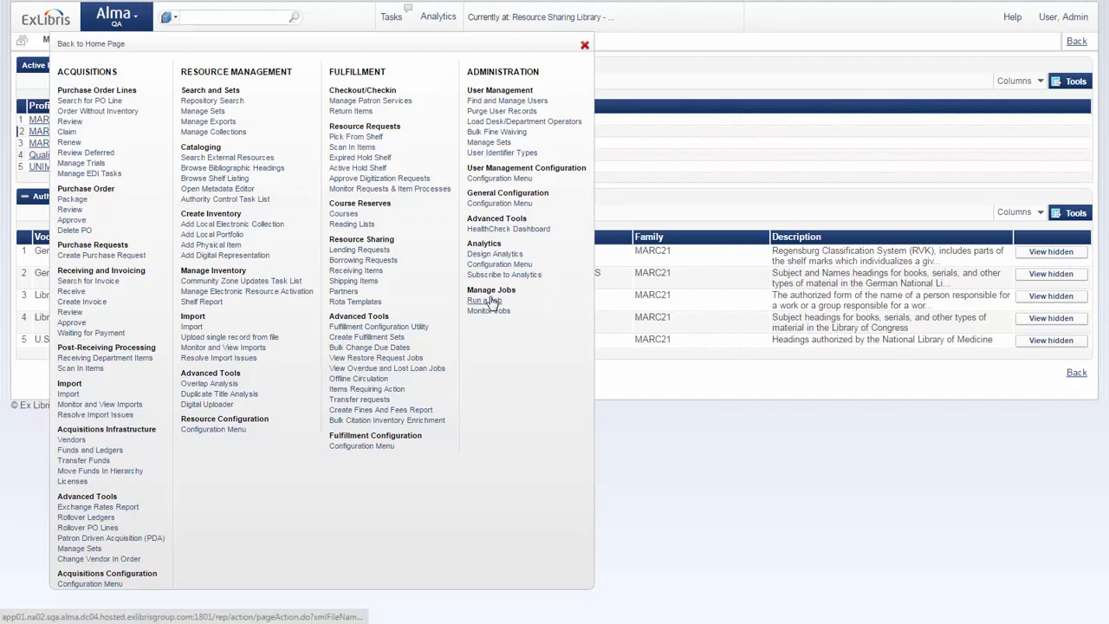
{"action": "left_click", "coordinate": [485, 301]}
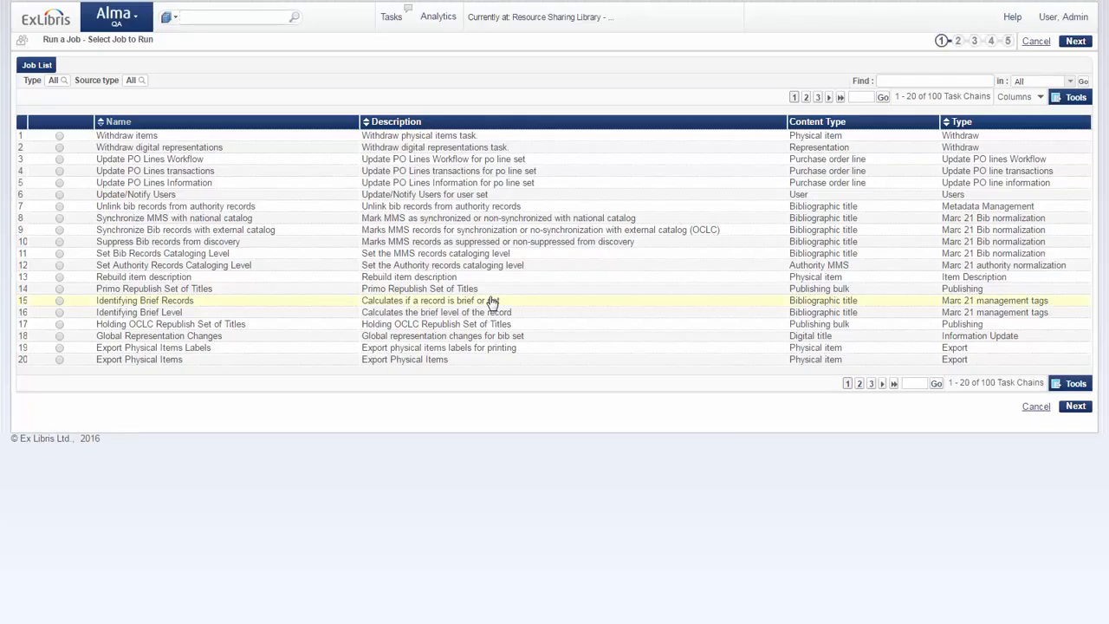
Step: Filter jobs by 'brief', select Identifying Brief Level, and choose the culture set
{"action": "left_click", "coordinate": [934, 80]}
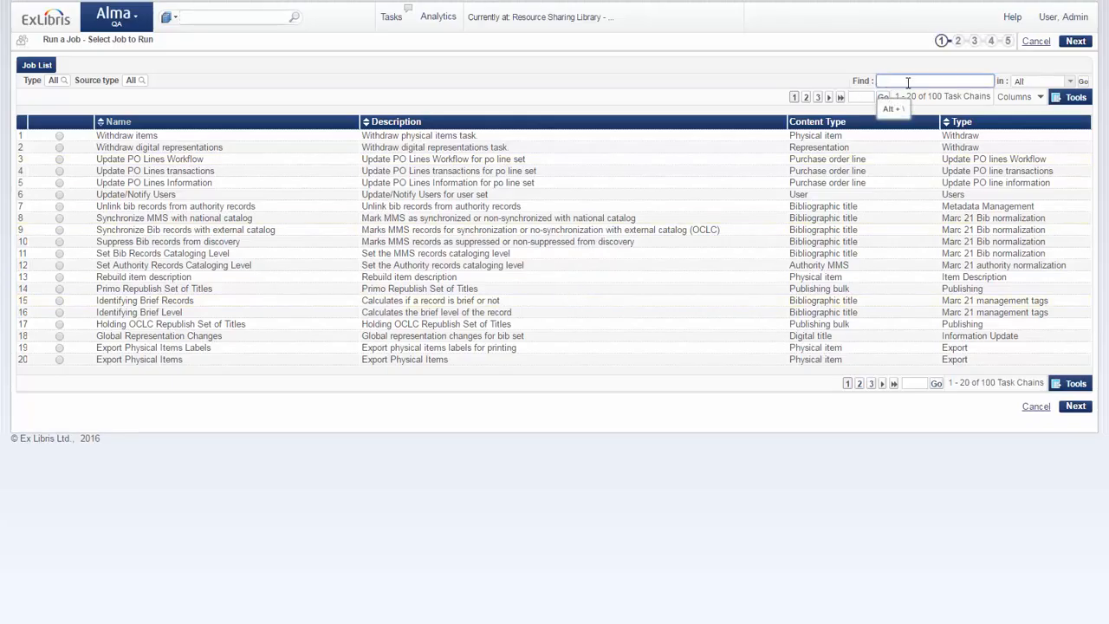
{"action": "type", "text": "brief"}
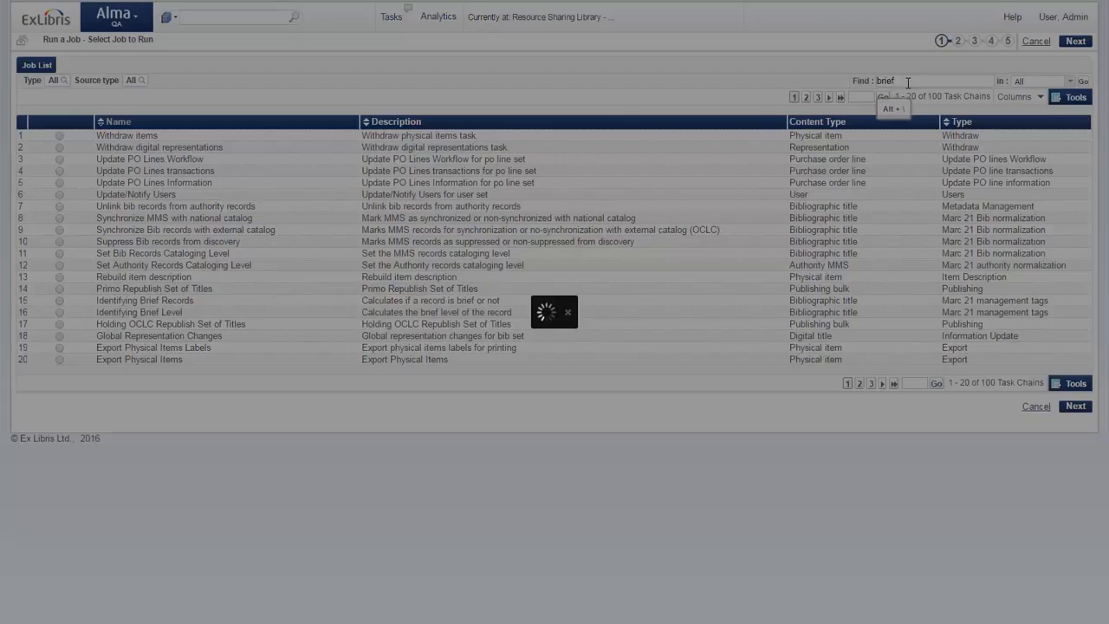
{"action": "left_click", "coordinate": [1083, 81]}
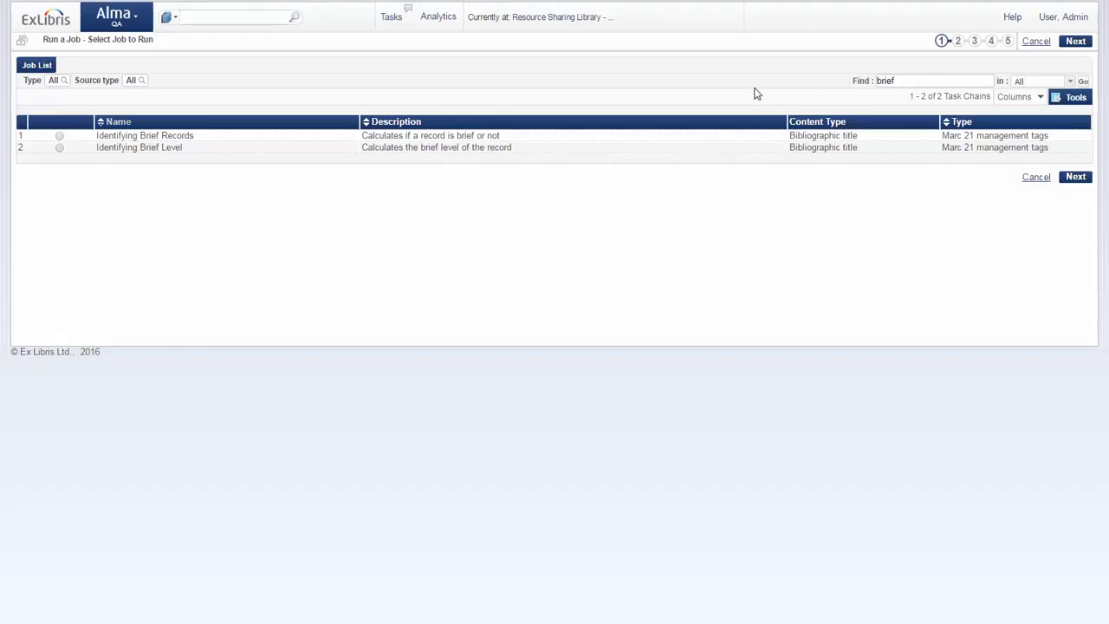
{"action": "left_click", "coordinate": [145, 135]}
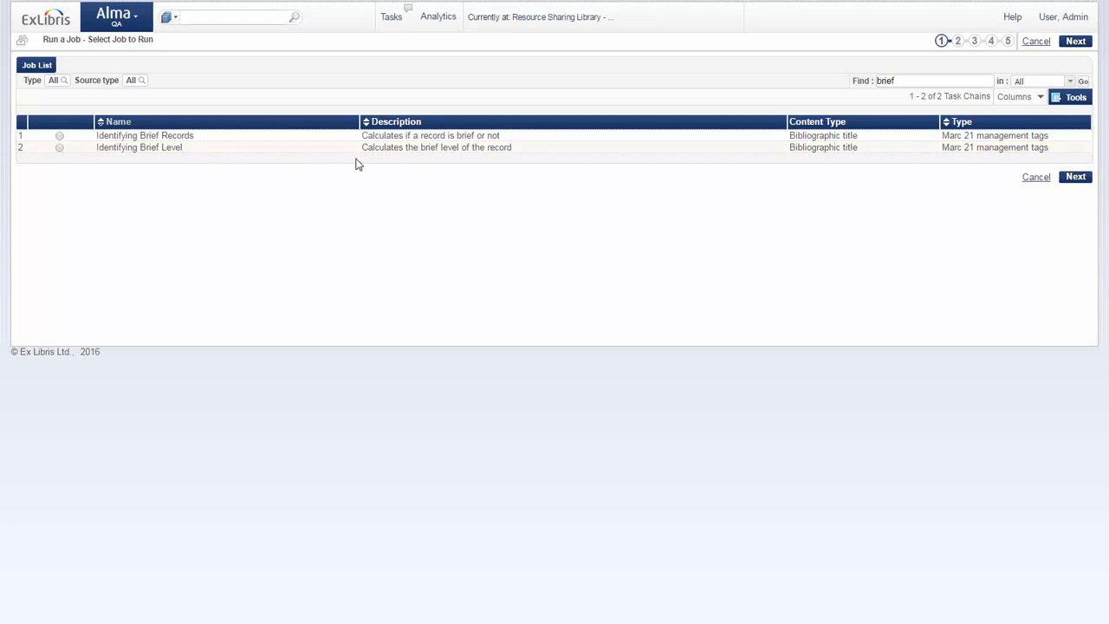
{"action": "mouse_move", "coordinate": [501, 164]}
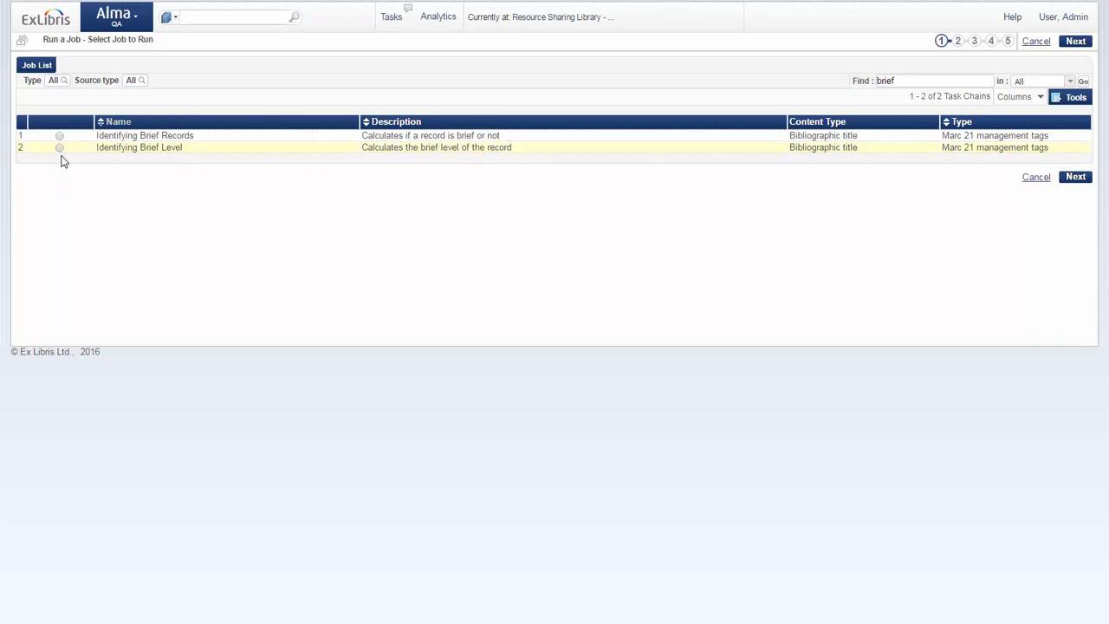
{"action": "left_click", "coordinate": [59, 148]}
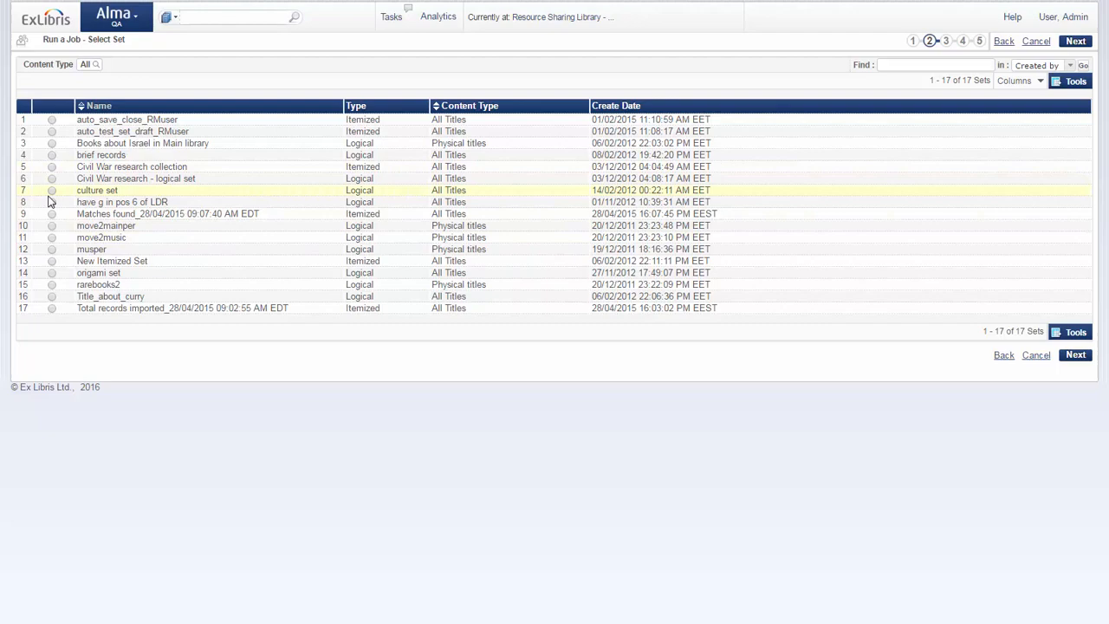
{"action": "left_click", "coordinate": [51, 190]}
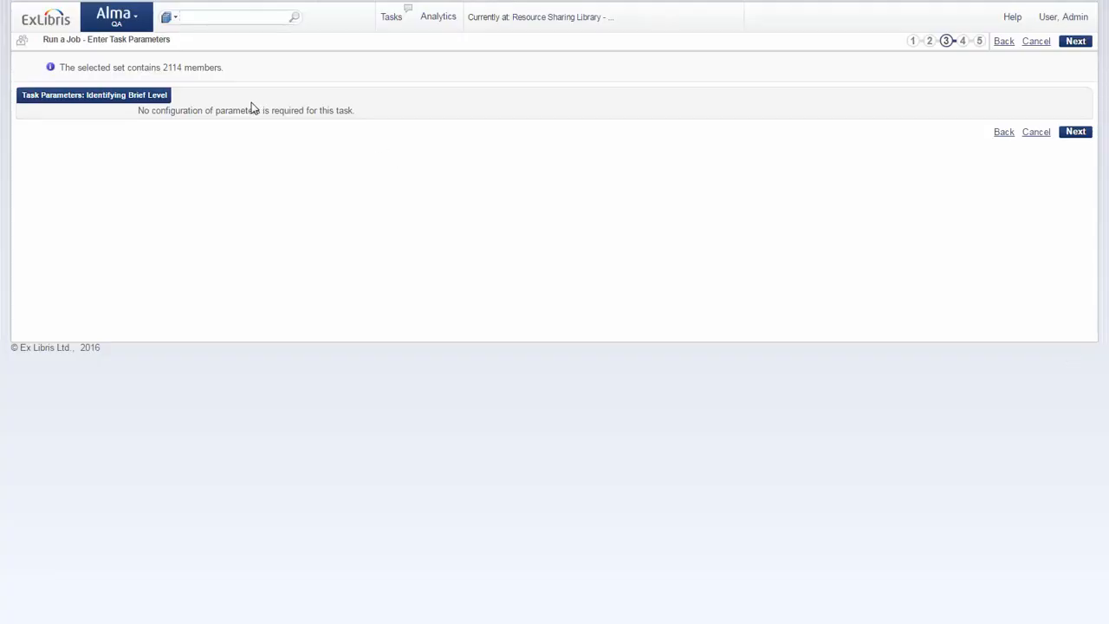
{"action": "mouse_move", "coordinate": [1058, 182]}
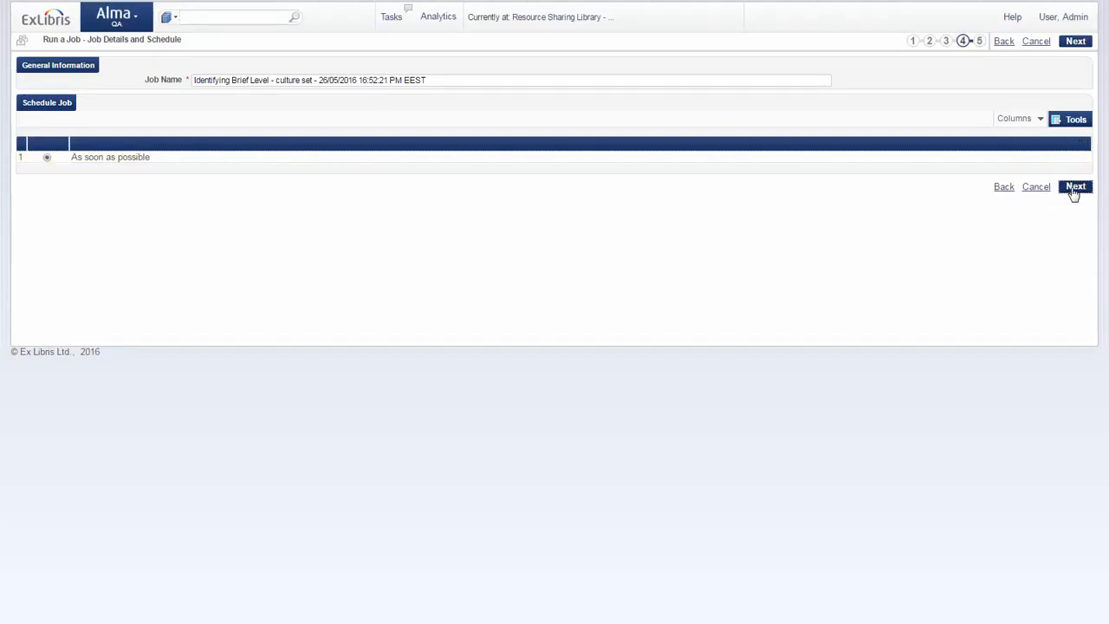
Step: Submit the Identifying Brief Level job to run as soon as possible and confirm it for 2114 records
{"action": "left_click", "coordinate": [1075, 186]}
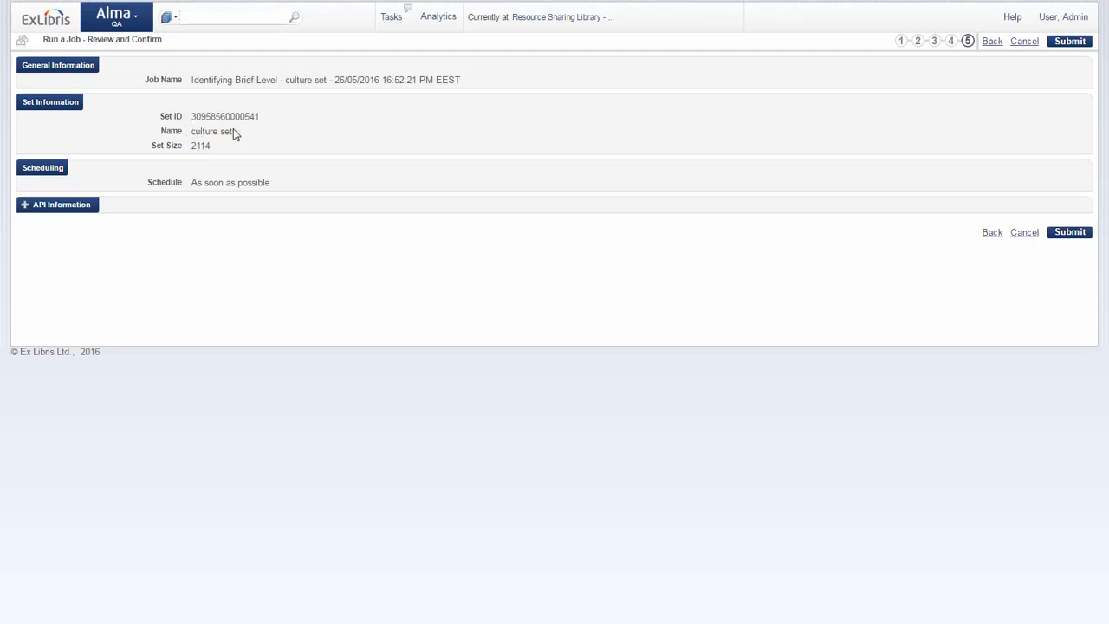
{"action": "mouse_move", "coordinate": [206, 145]}
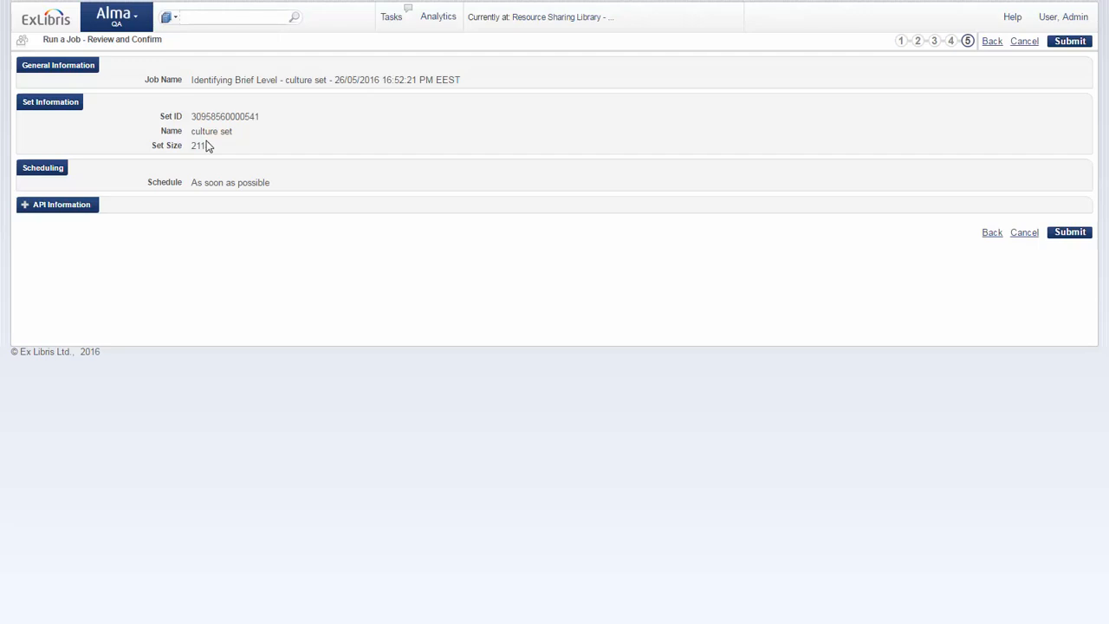
{"action": "mouse_move", "coordinate": [239, 114]}
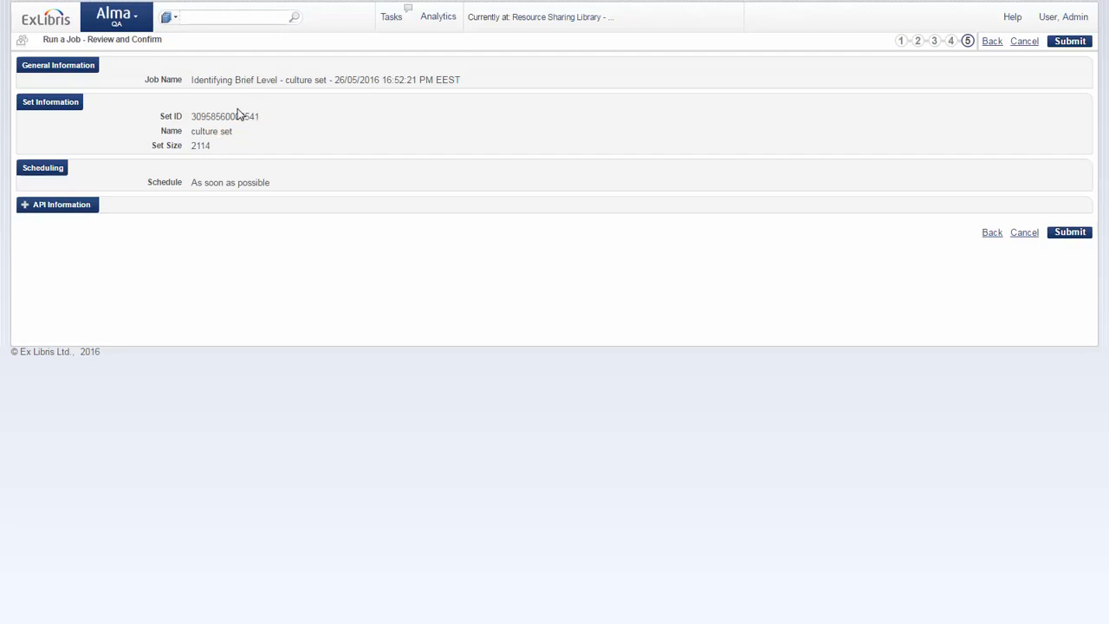
{"action": "mouse_move", "coordinate": [758, 195]}
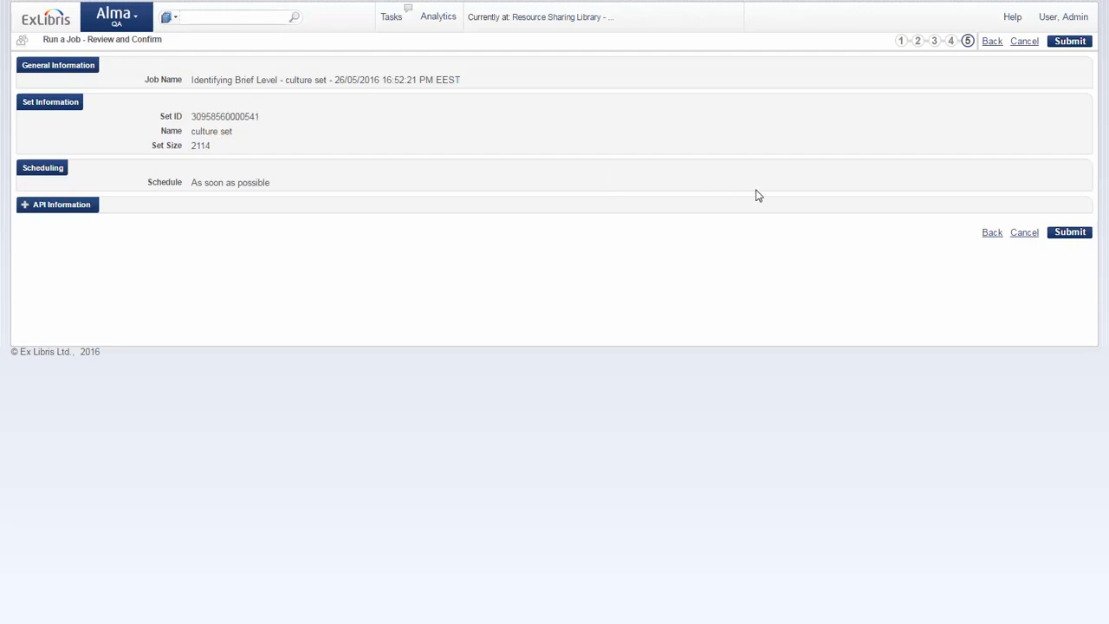
{"action": "left_click", "coordinate": [1070, 41]}
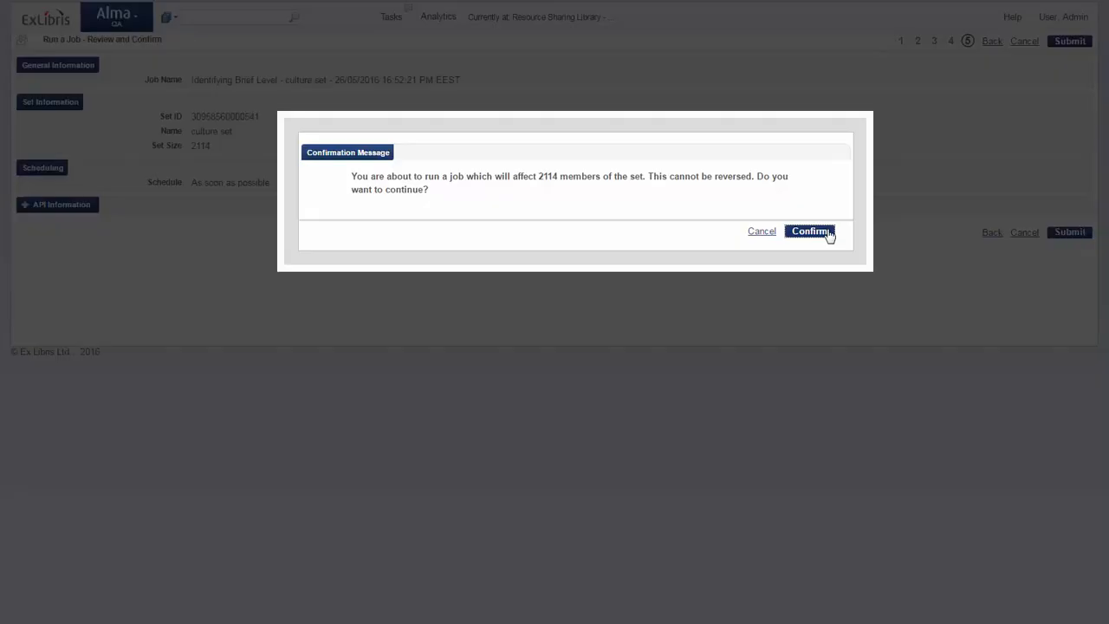
{"action": "left_click", "coordinate": [810, 231]}
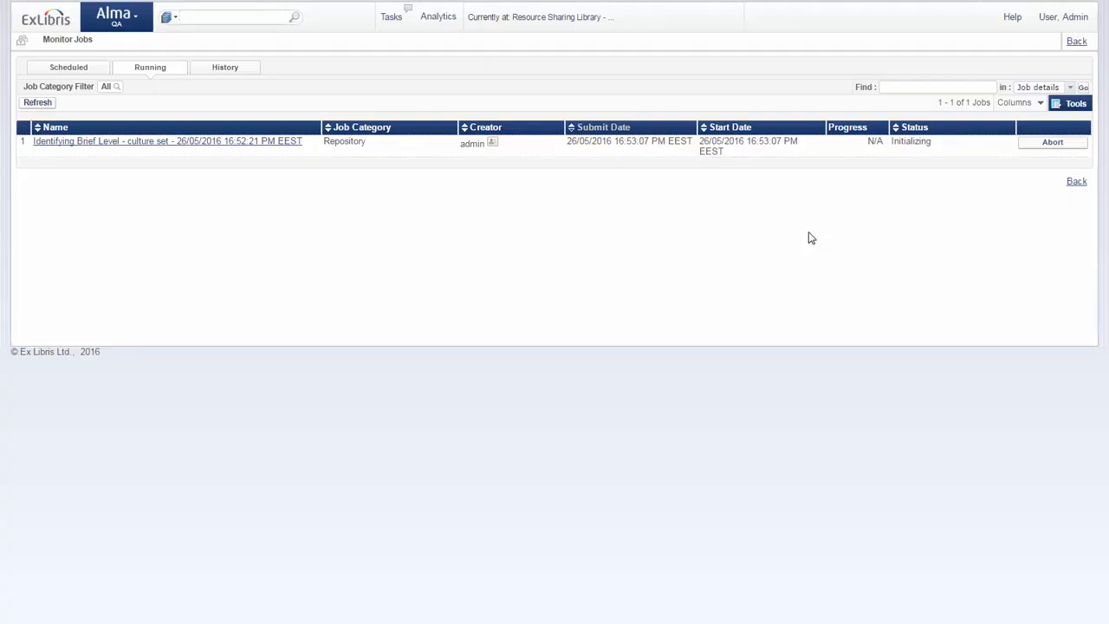
Step: Refresh the running job twice, then verify in History that the culture-set job completed successfully
{"action": "left_click", "coordinate": [37, 102]}
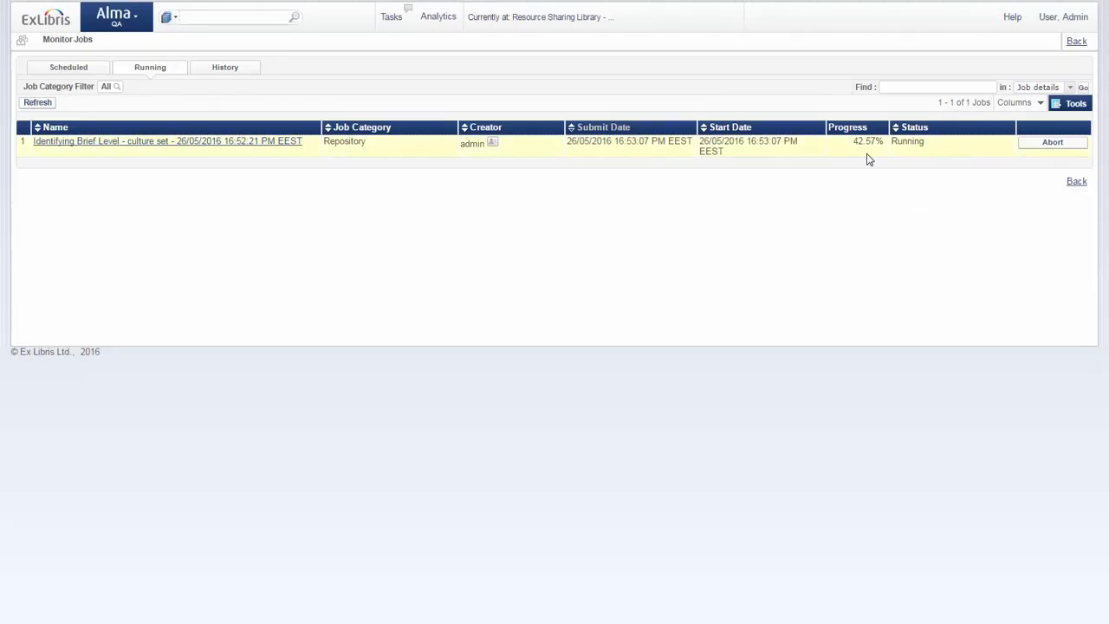
{"action": "left_click", "coordinate": [37, 102]}
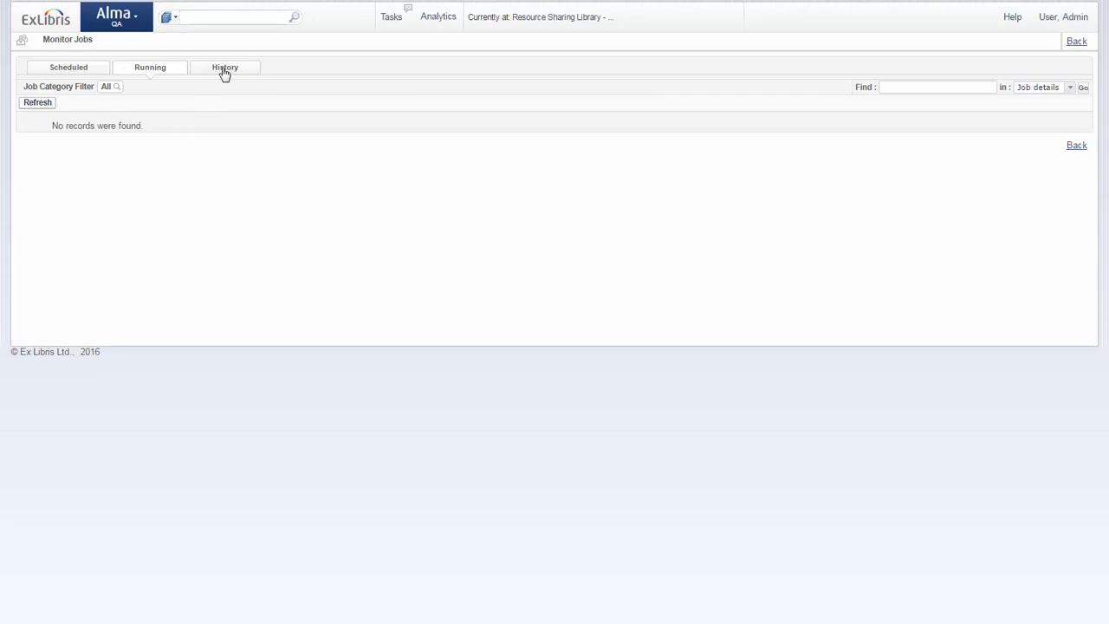
{"action": "left_click", "coordinate": [225, 68]}
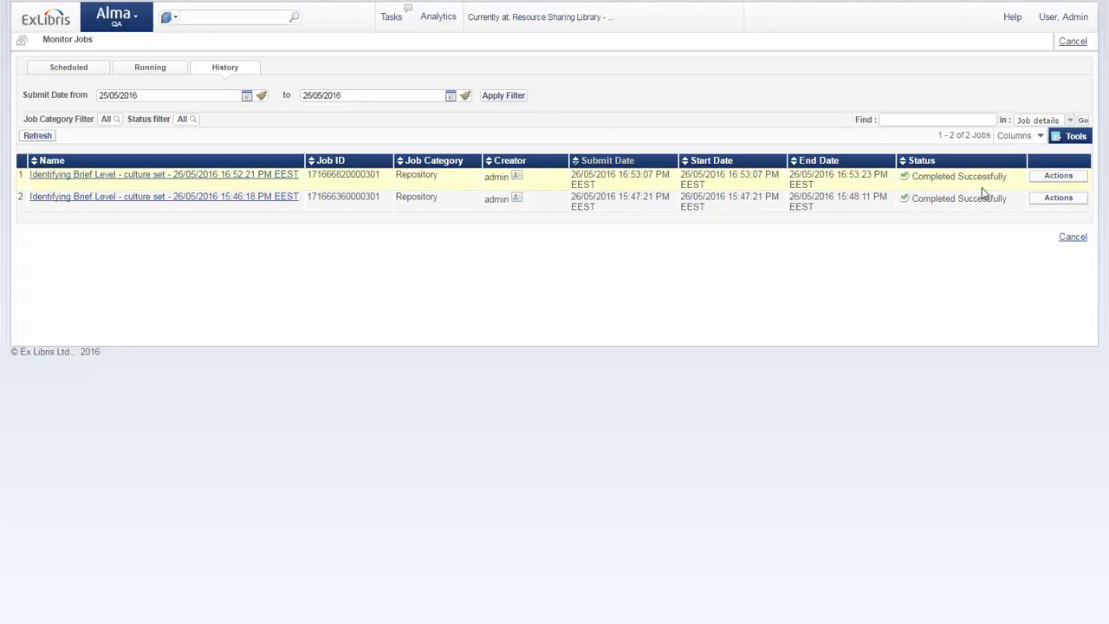
{"action": "mouse_move", "coordinate": [964, 192]}
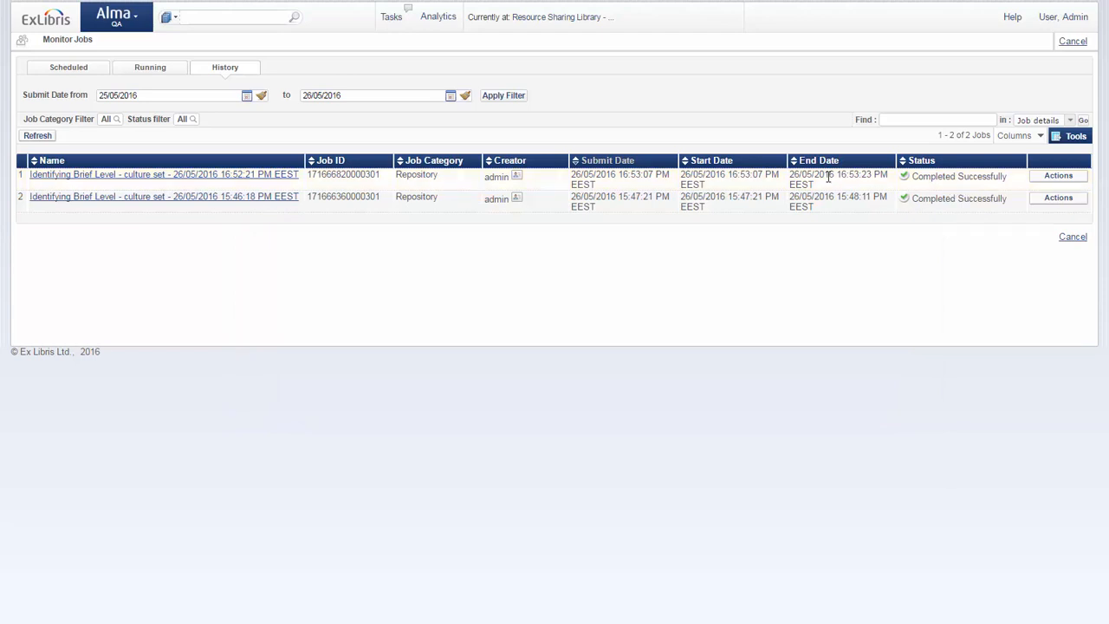
{"action": "left_click", "coordinate": [116, 16]}
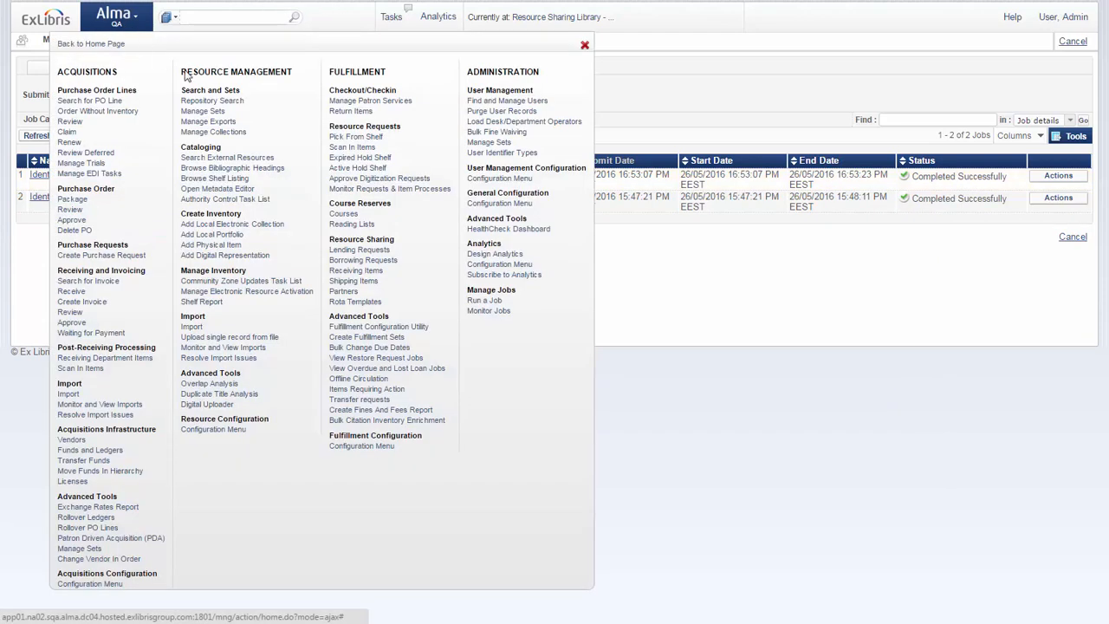
Step: Open Repository Search in advanced mode and add a Brief Level search condition
{"action": "left_click", "coordinate": [211, 101]}
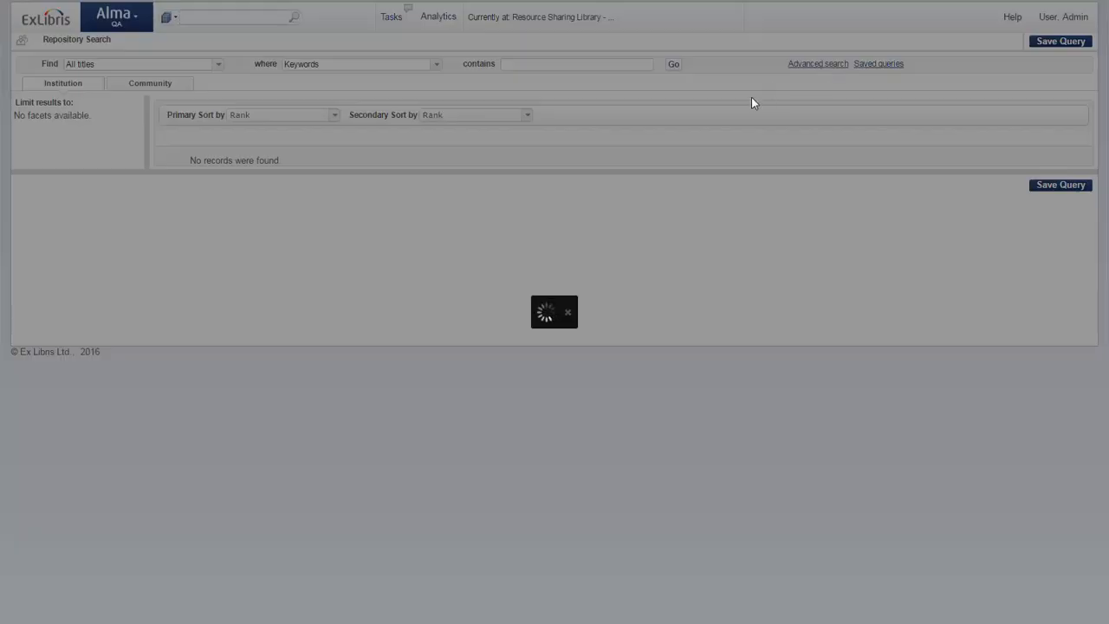
{"action": "left_click", "coordinate": [817, 63]}
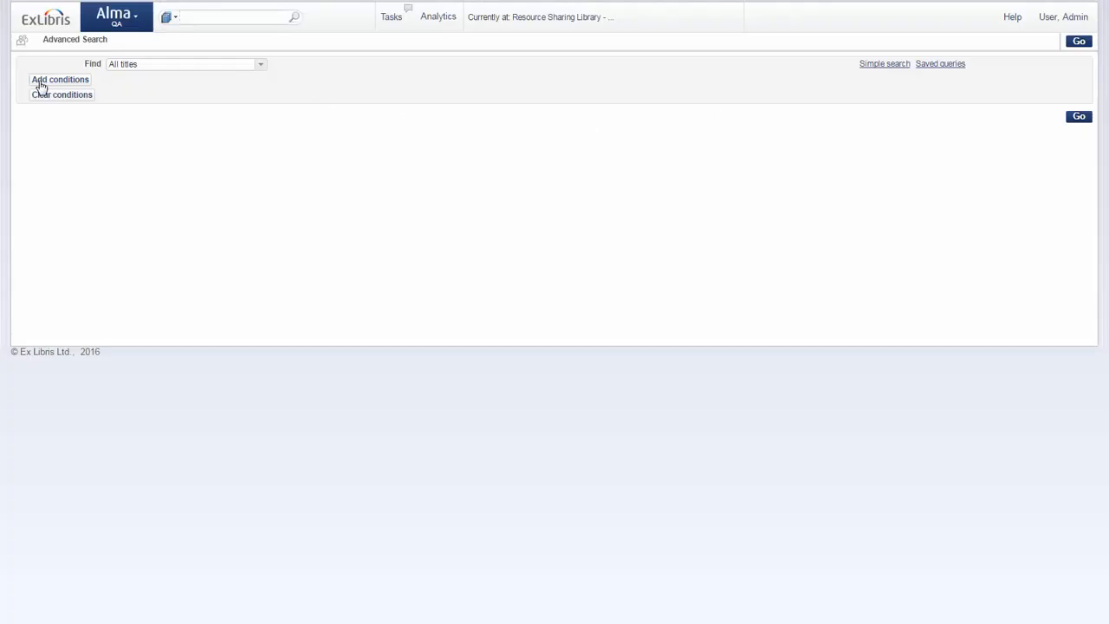
{"action": "left_click", "coordinate": [60, 79]}
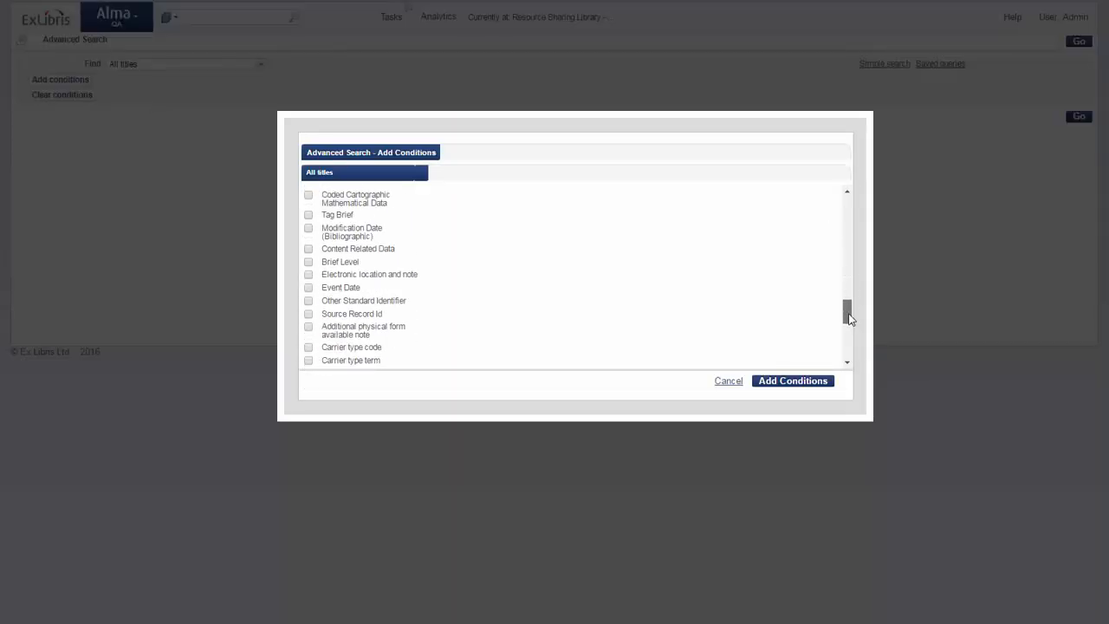
{"action": "left_click", "coordinate": [308, 262]}
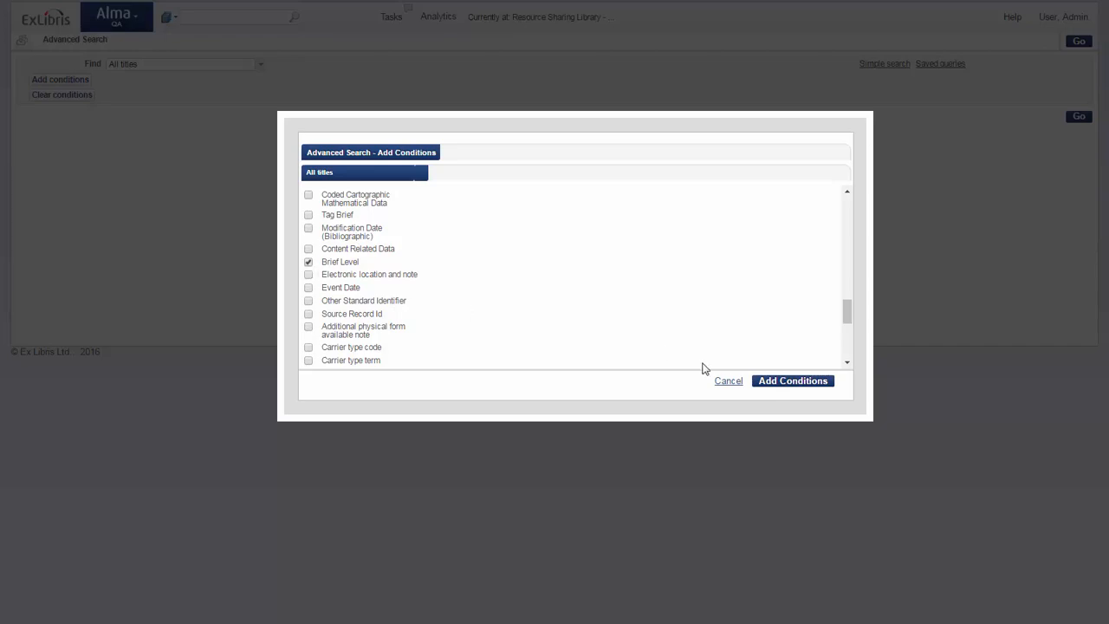
{"action": "left_click", "coordinate": [793, 380]}
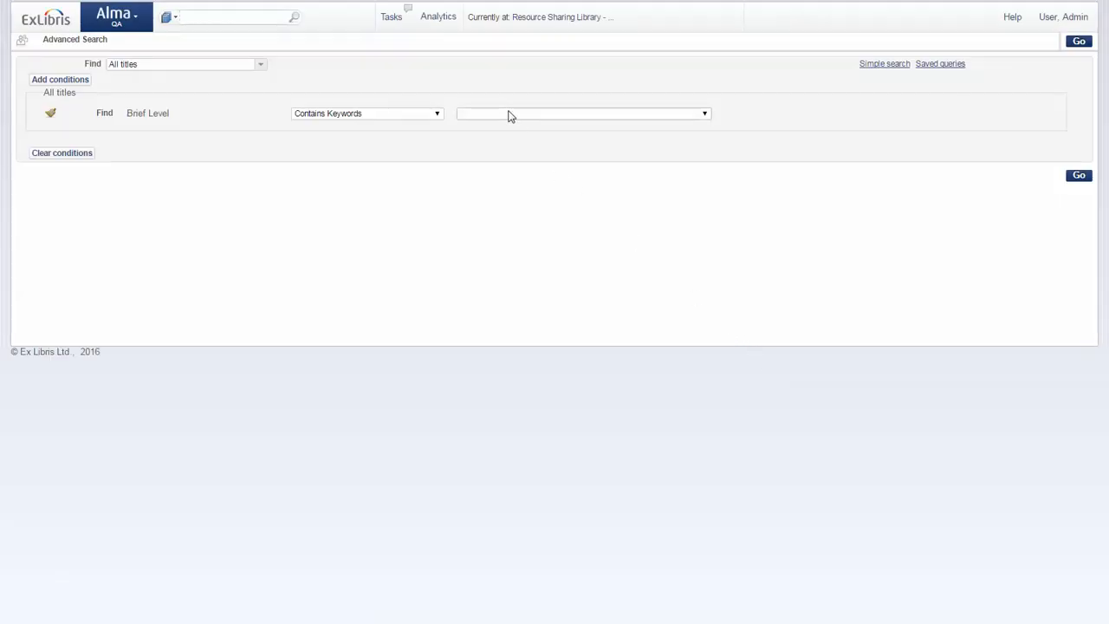
Step: Set the Brief Level condition to 03 and run the all-titles search
{"action": "left_click", "coordinate": [704, 112]}
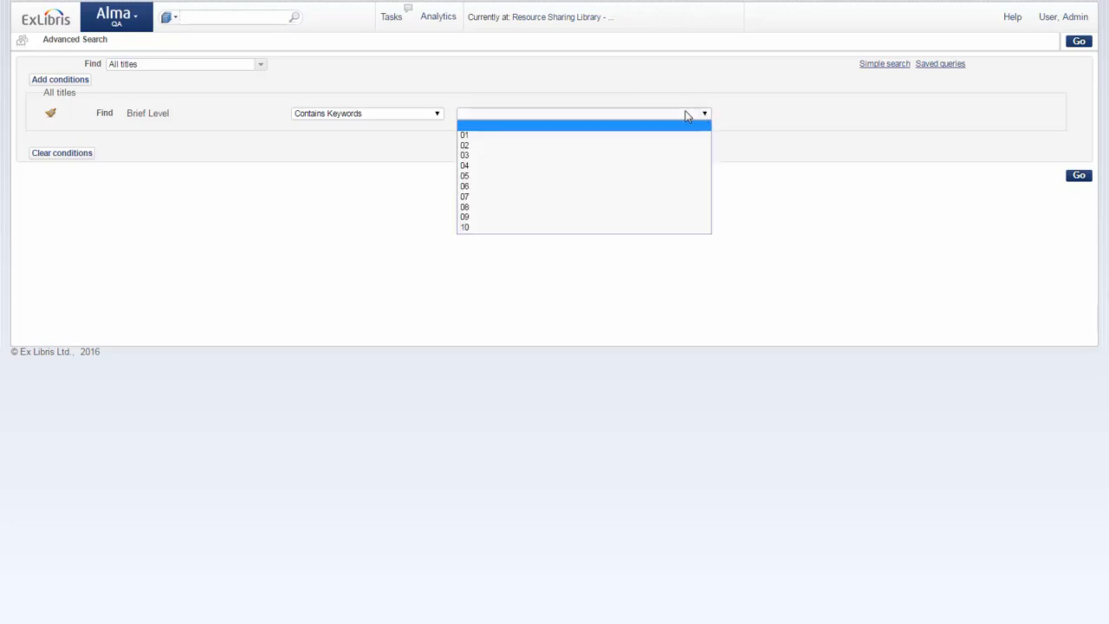
{"action": "mouse_move", "coordinate": [472, 166]}
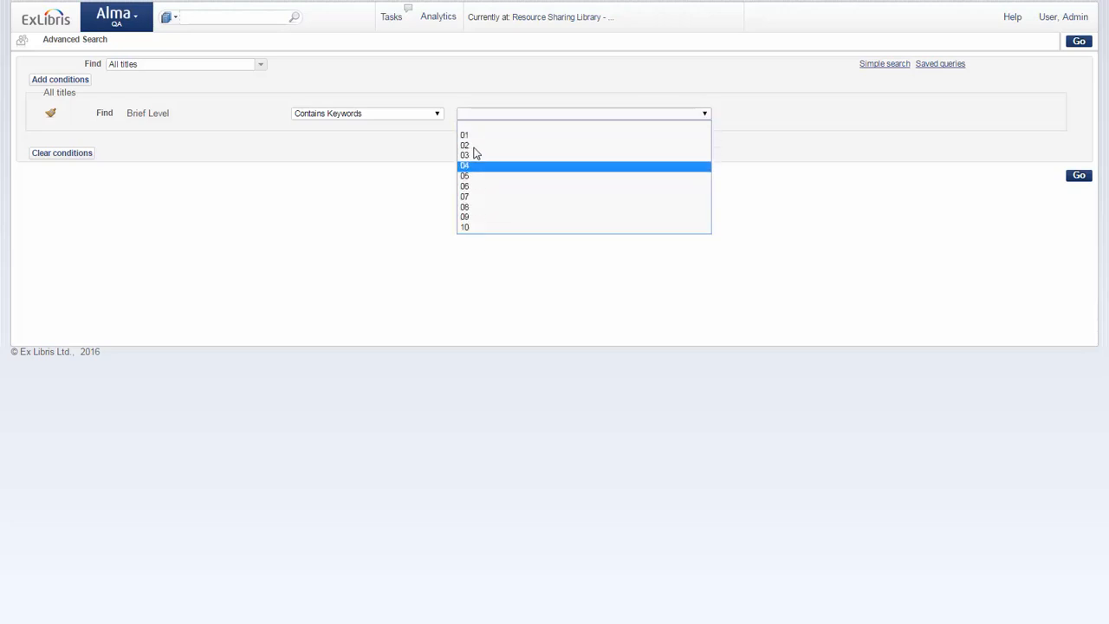
{"action": "mouse_move", "coordinate": [477, 155]}
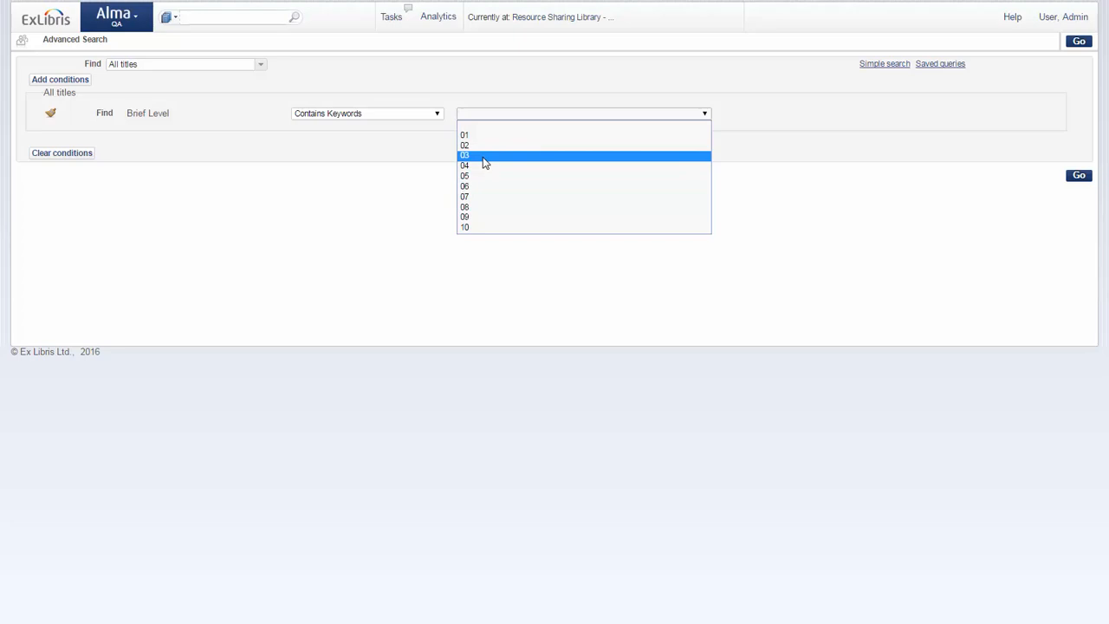
{"action": "left_click", "coordinate": [464, 155]}
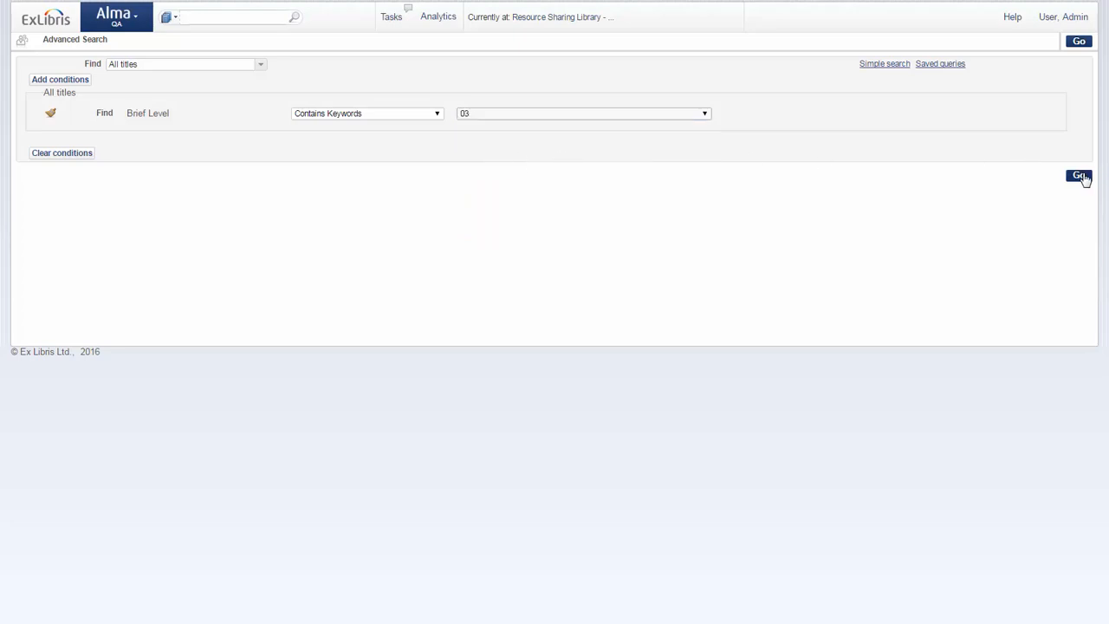
{"action": "left_click", "coordinate": [1079, 176]}
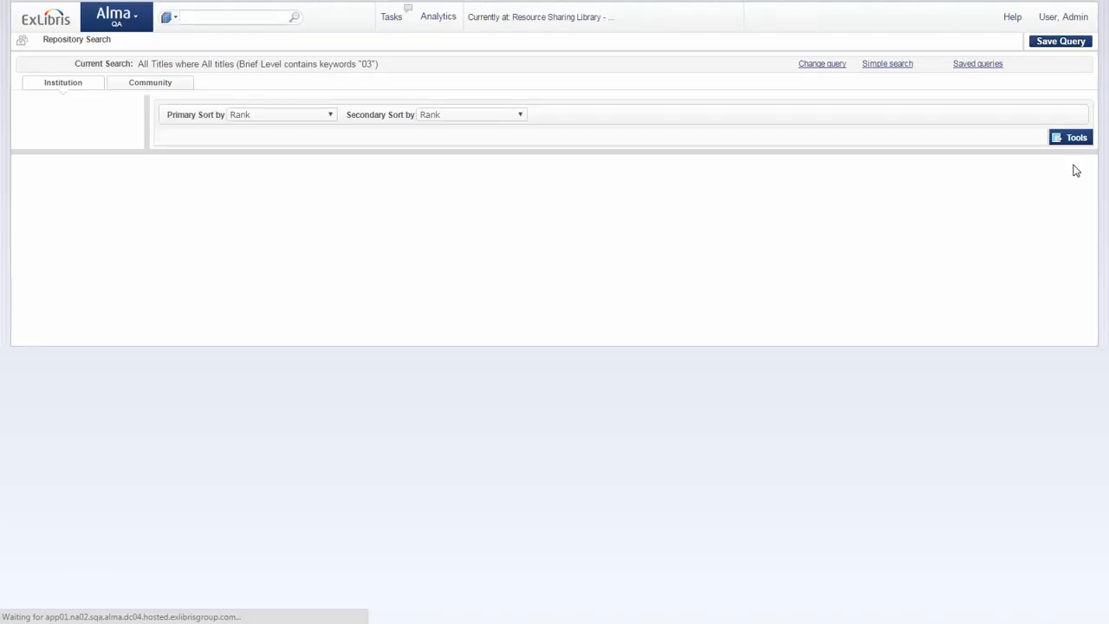